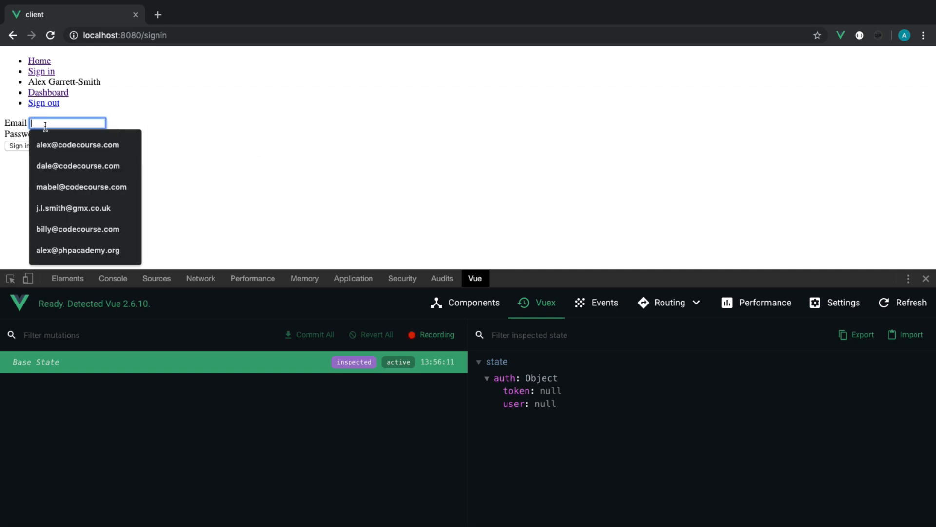
Step: Sign in with the saved email so the Vuex store receives token and user mutations
{"action": "left_click", "coordinate": [77, 145]}
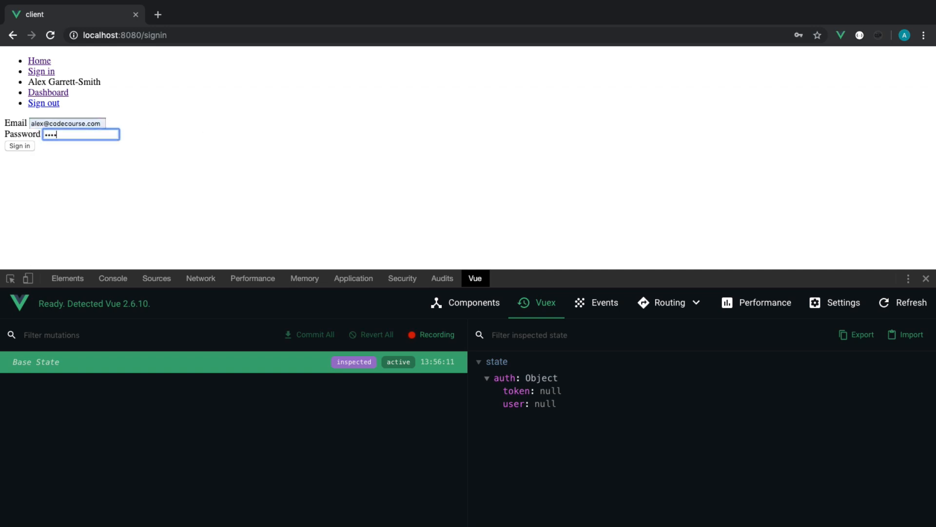
{"action": "left_click", "coordinate": [20, 145]}
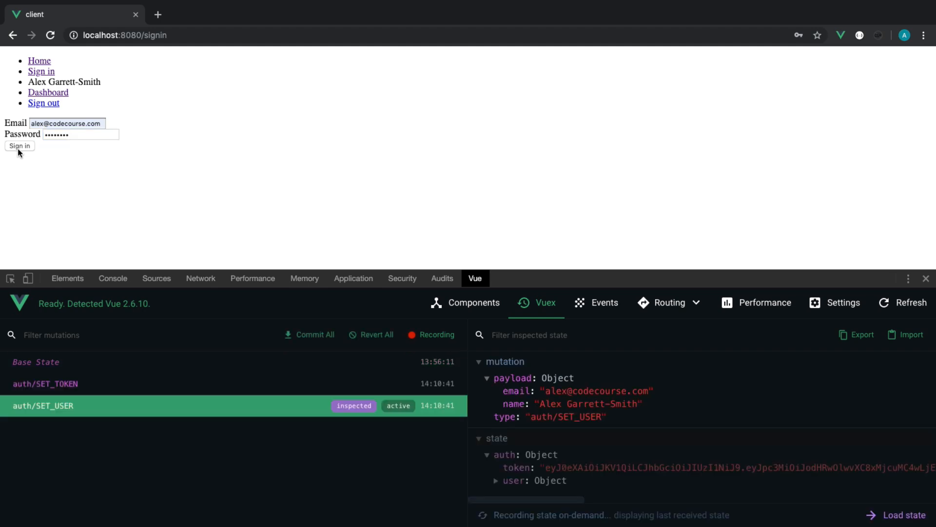
{"action": "mouse_move", "coordinate": [130, 86]}
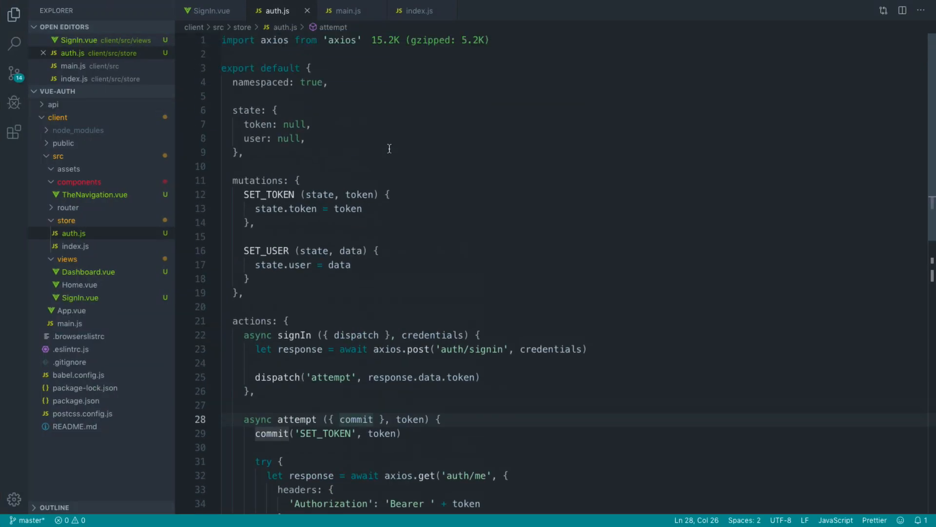
Step: Add a getters block to auth.js with authenticated() returning false
{"action": "type", "text": "gett"}
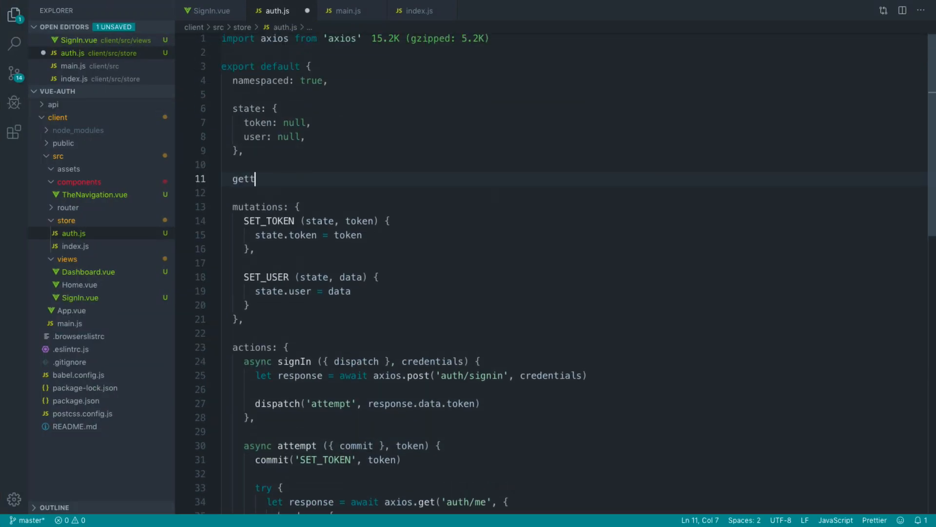
{"action": "type", "text": "ers: {"}
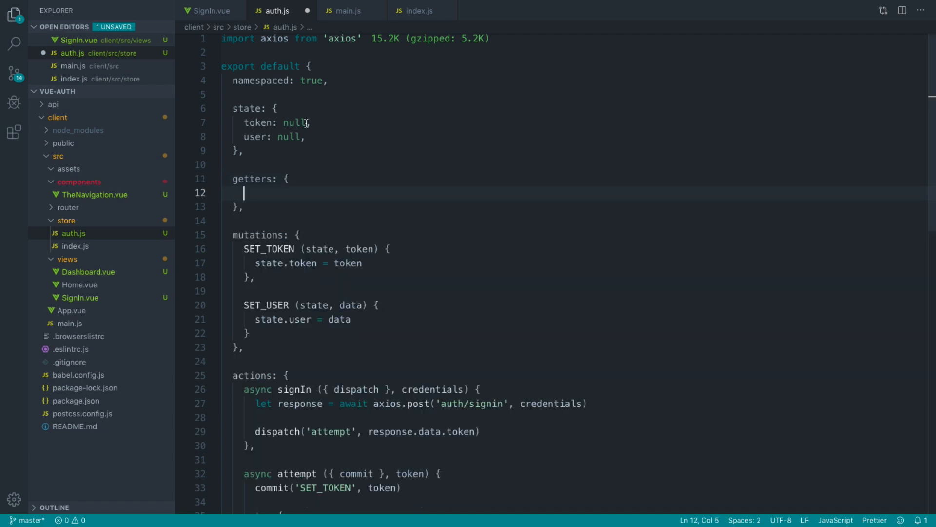
{"action": "type", "text": "authen"}
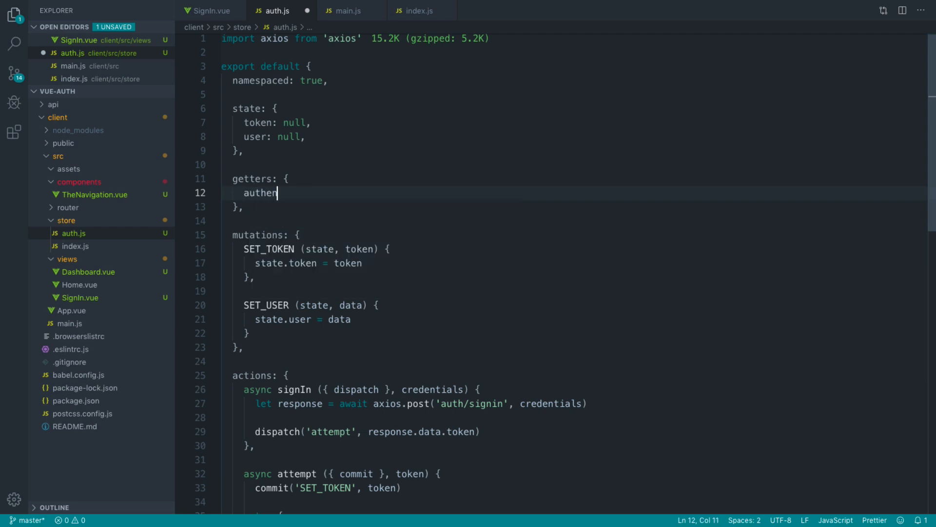
{"action": "type", "text": "ticated () {"}
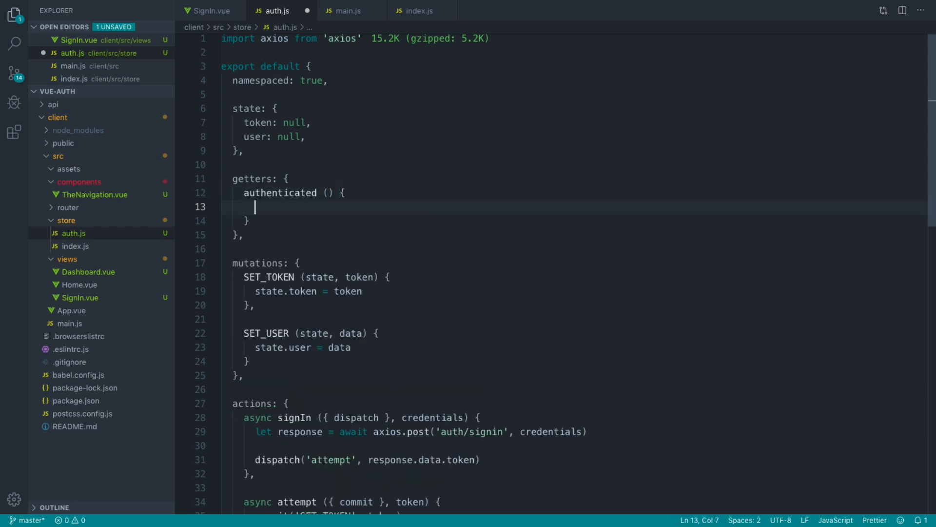
{"action": "type", "text": "return false"}
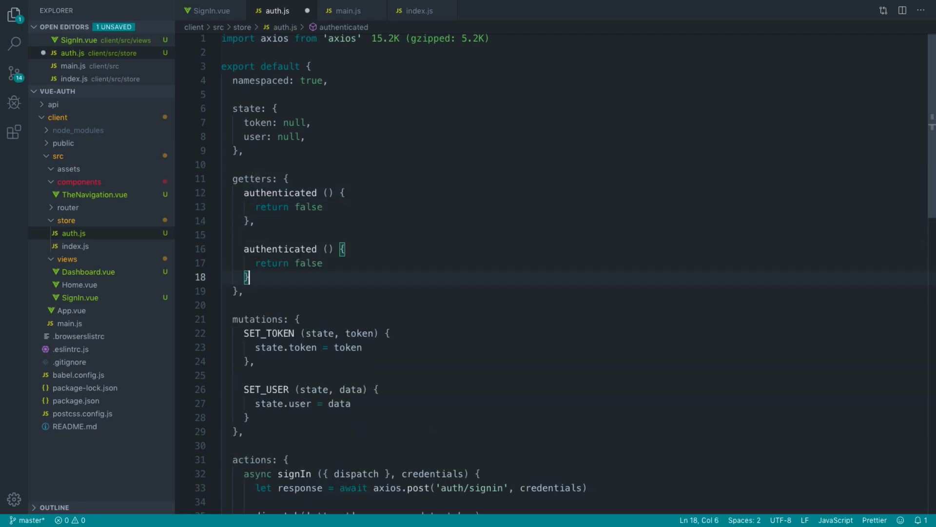
Step: Rename the duplicated getter to user and have it return an empty object
{"action": "double_click", "coordinate": [280, 249]}
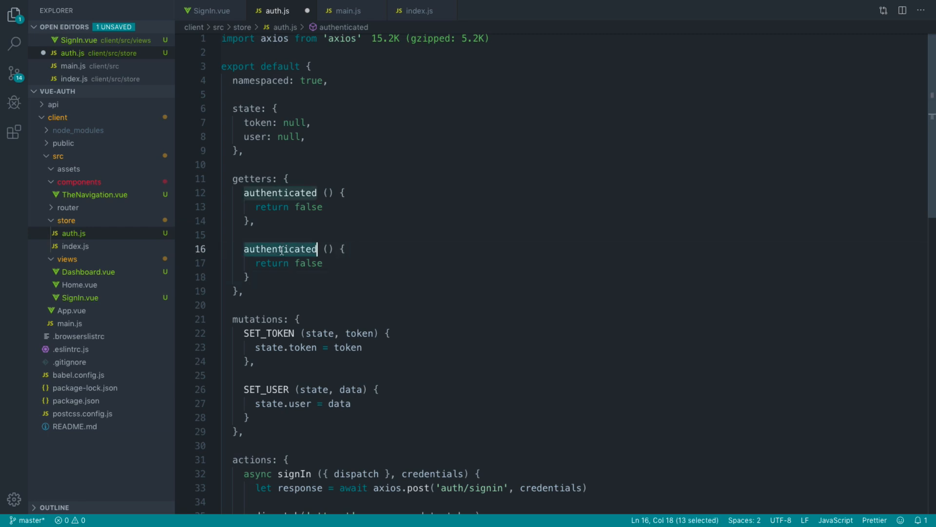
{"action": "type", "text": "user ("}
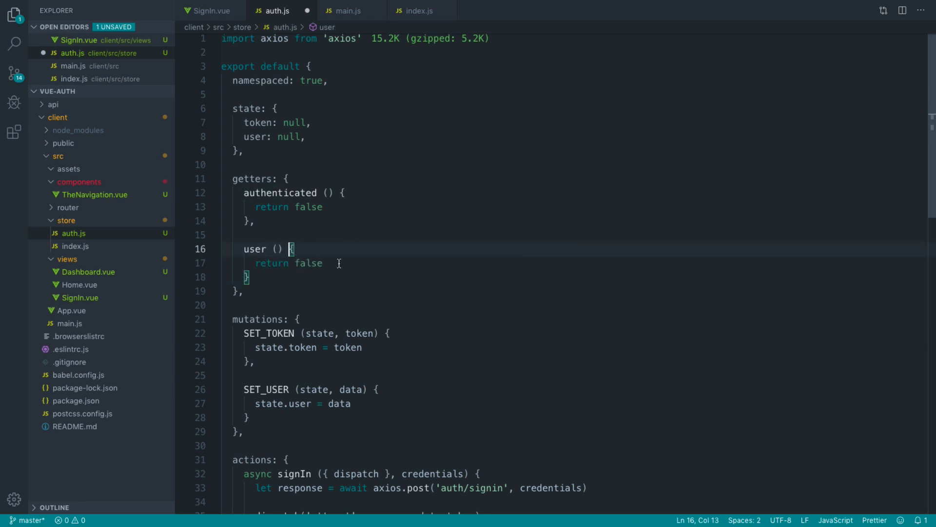
{"action": "type", "text": "{}"}
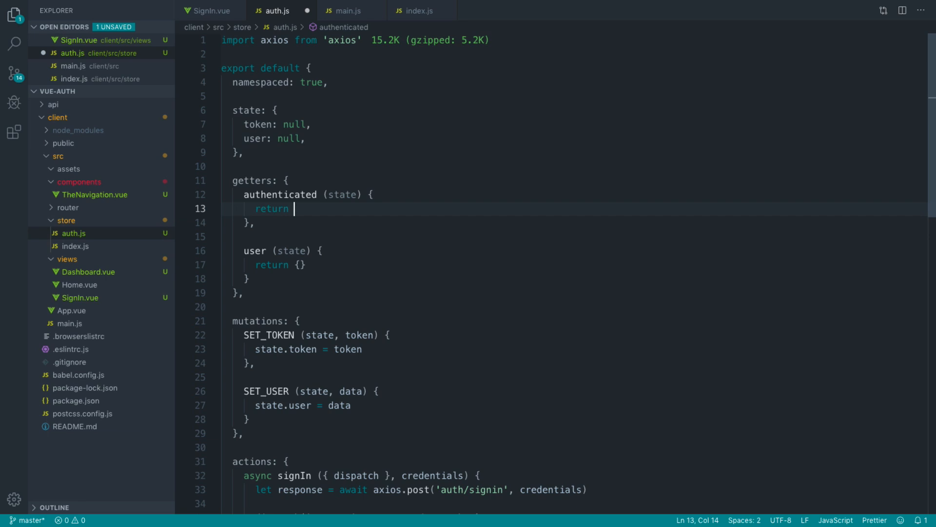
Step: Make authenticated return state.token && state.user and user return state.user
{"action": "type", "text": "state.token && state.user"}
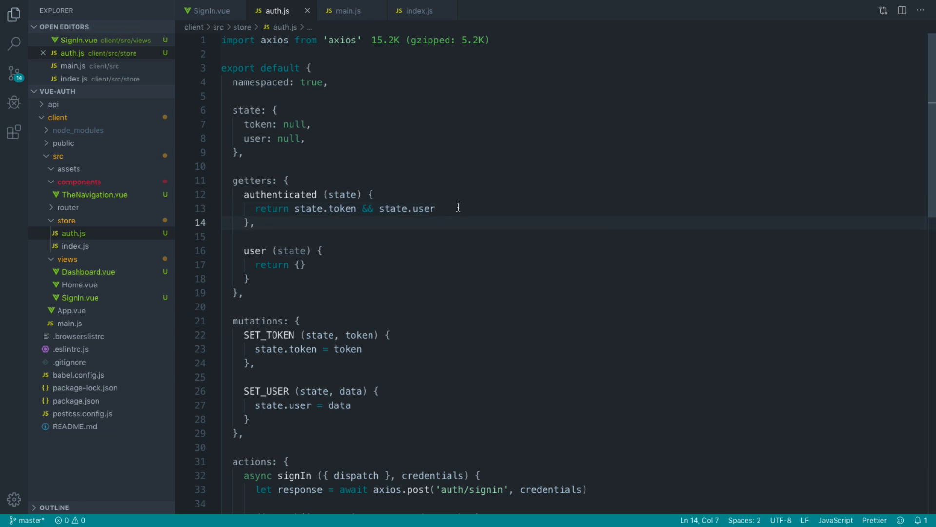
{"action": "mouse_move", "coordinate": [334, 228]}
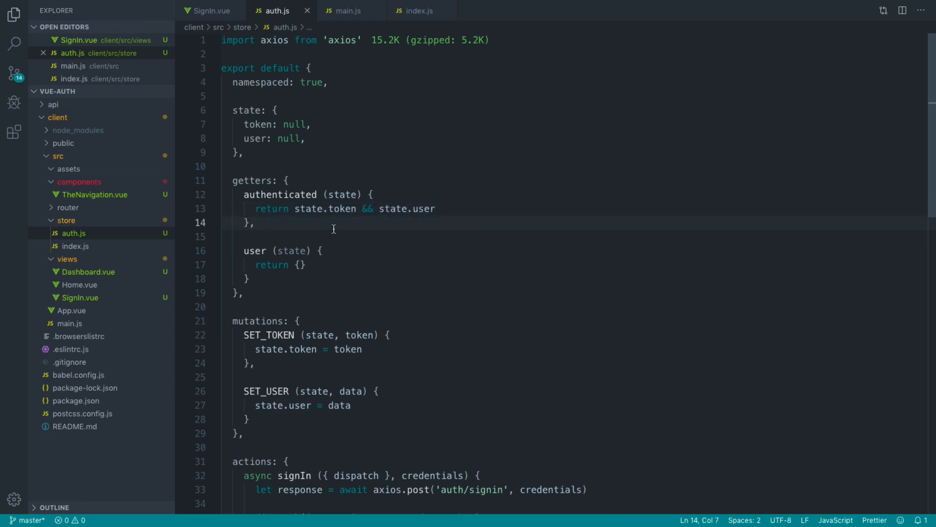
{"action": "double_click", "coordinate": [299, 264]}
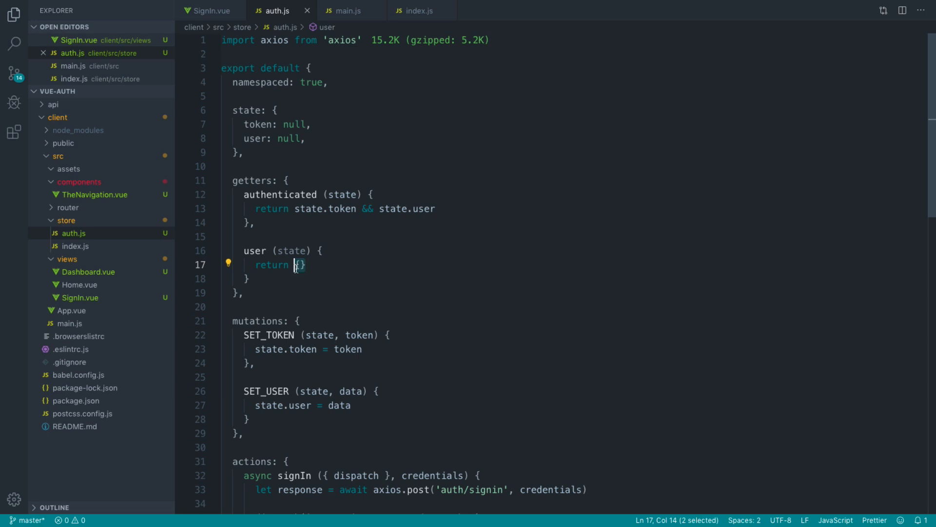
{"action": "type", "text": "state.user"}
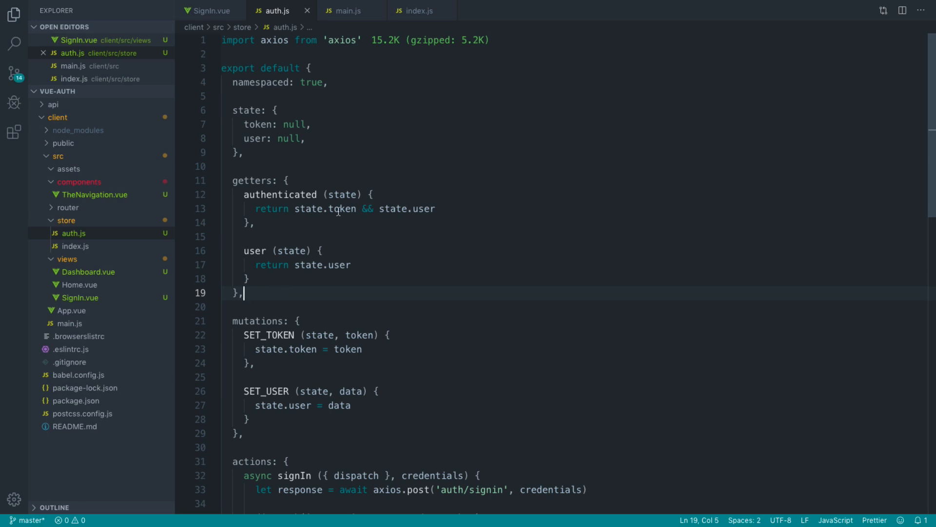
{"action": "mouse_move", "coordinate": [102, 198]}
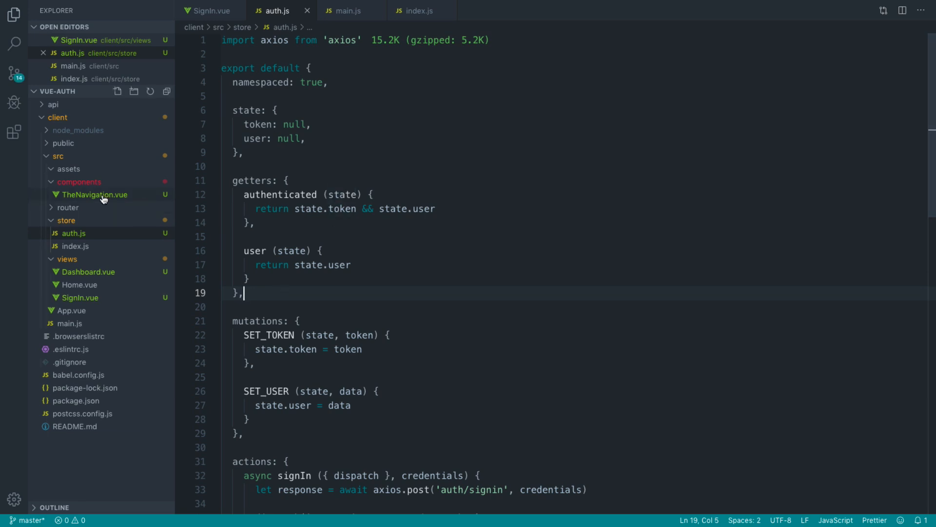
Step: Start a script block in TheNavigation.vue, then view SignIn.vue's vuex import for reference
{"action": "left_click", "coordinate": [95, 194]}
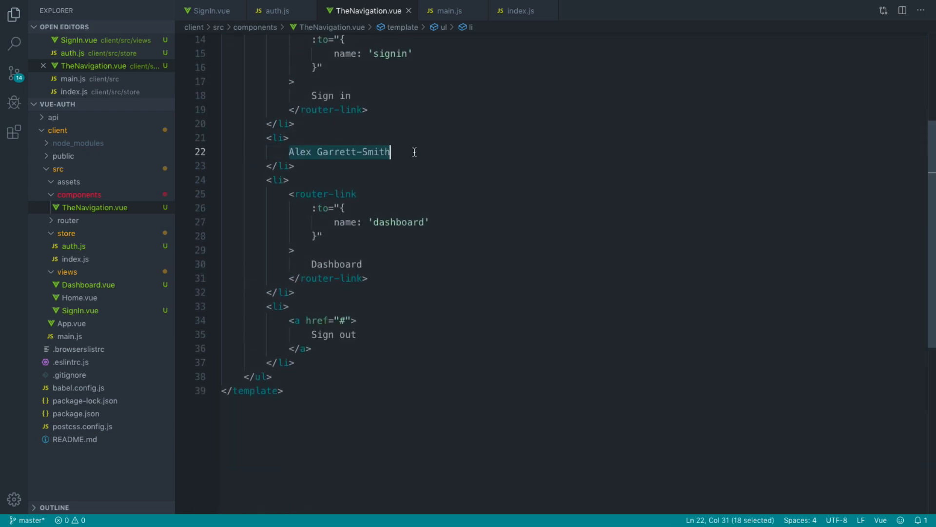
{"action": "type", "text": "<script>"}
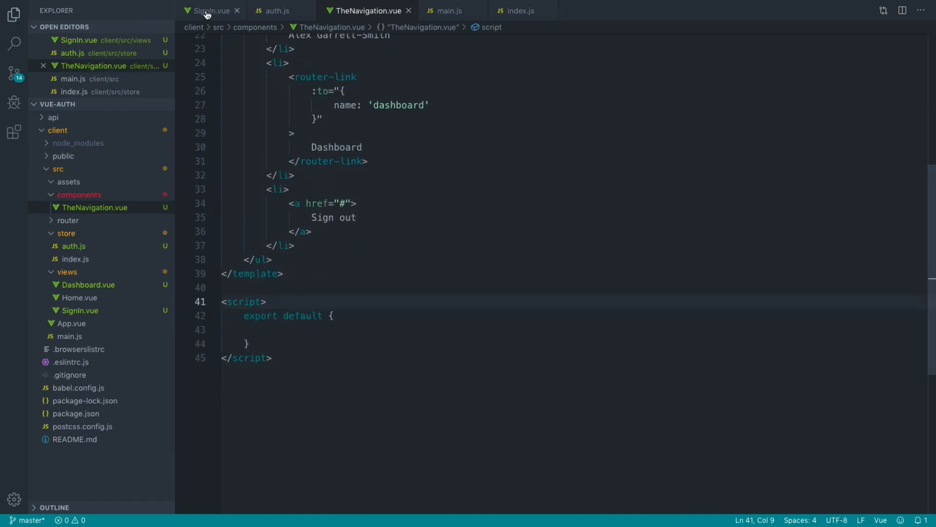
{"action": "left_click", "coordinate": [210, 10]}
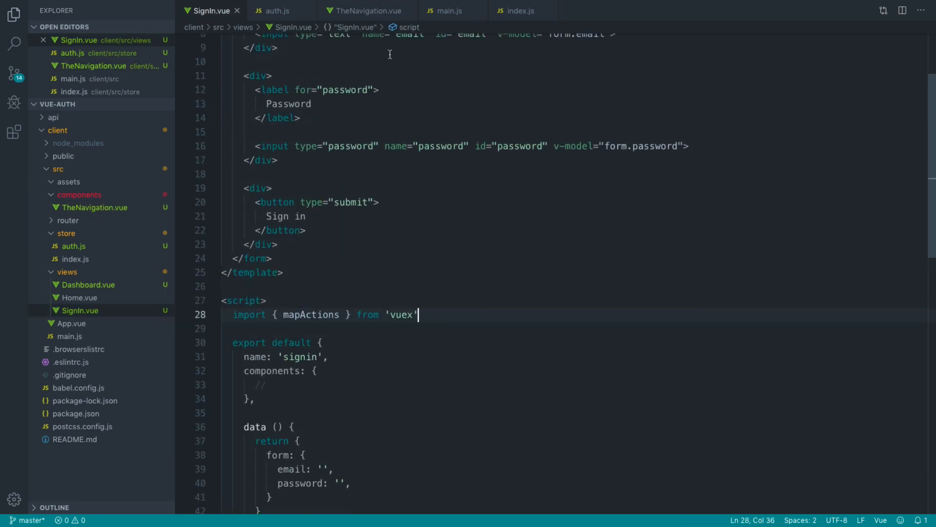
Step: Import mapGetters from 'vuex' in TheNavigation.vue
{"action": "left_click", "coordinate": [367, 11]}
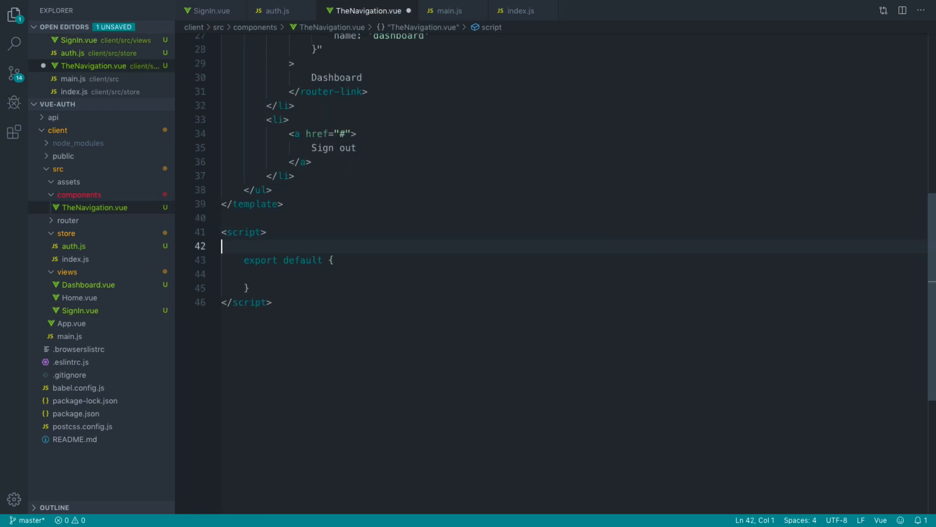
{"action": "type", "text": "import { map"}
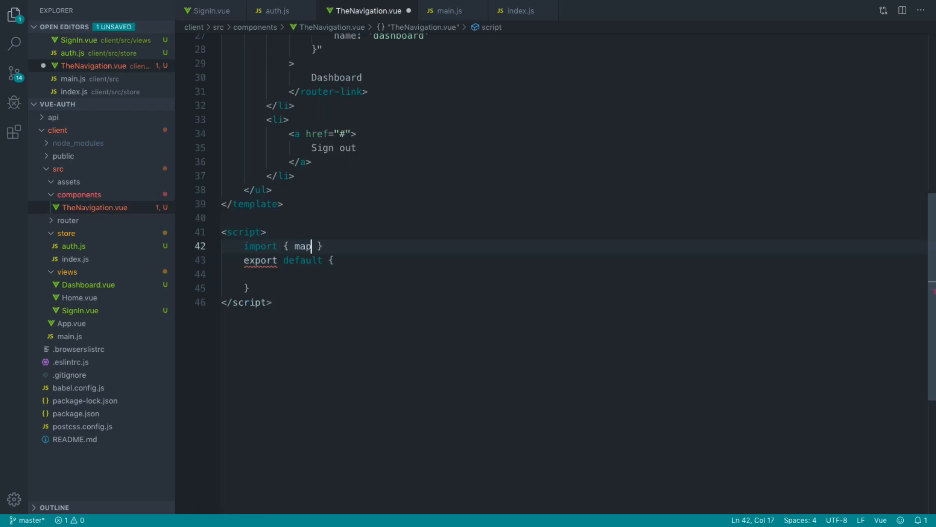
{"action": "type", "text": "Getters } from '"}
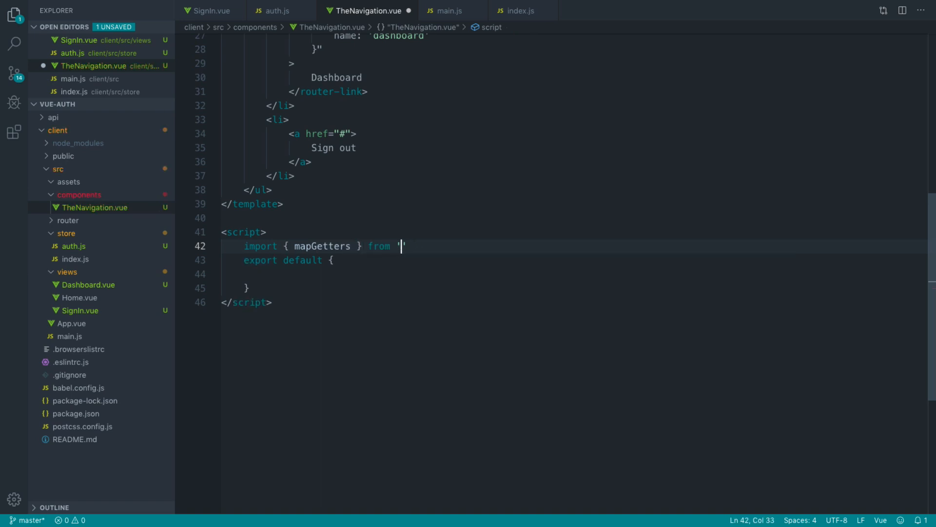
{"action": "type", "text": "vuex'"}
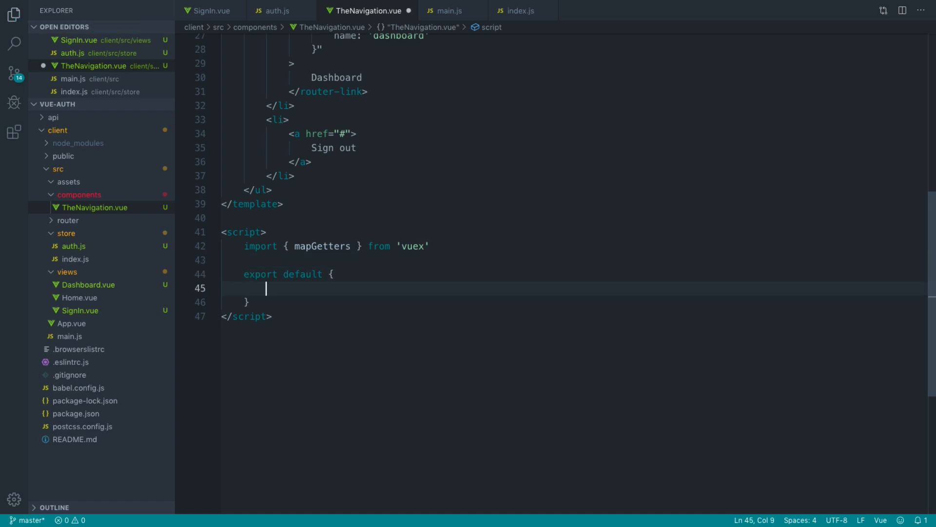
Step: Map 'auth/authenticated' and 'auth/user' getters into computed, and save
{"action": "type", "text": "compo"}
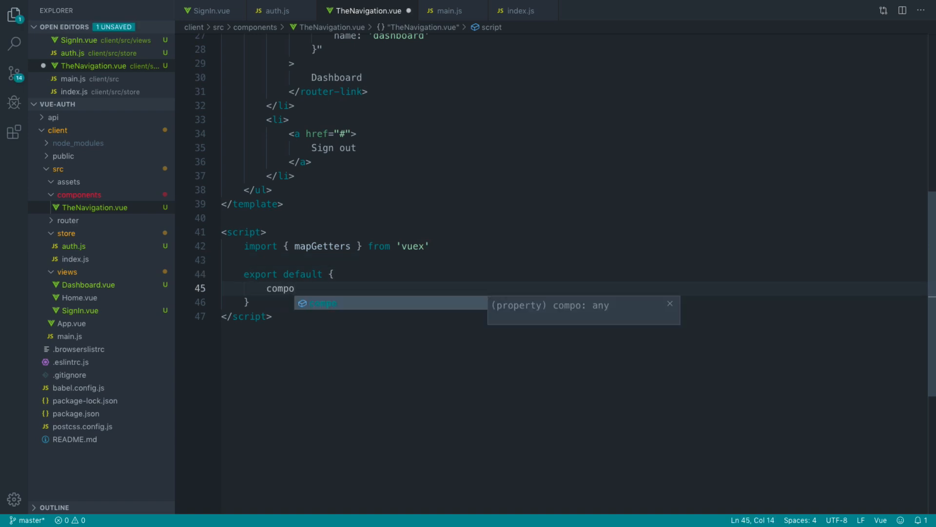
{"action": "type", "text": "computed: {"}
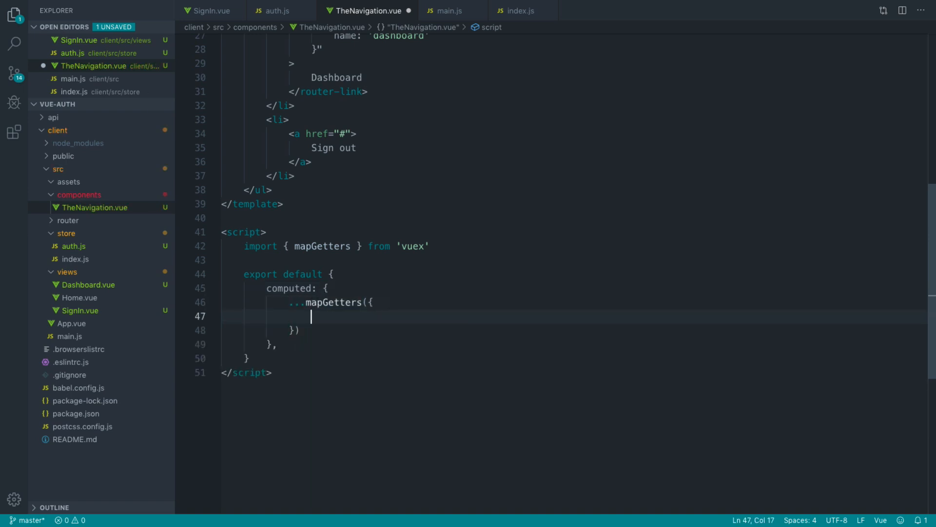
{"action": "type", "text": "authenticat"}
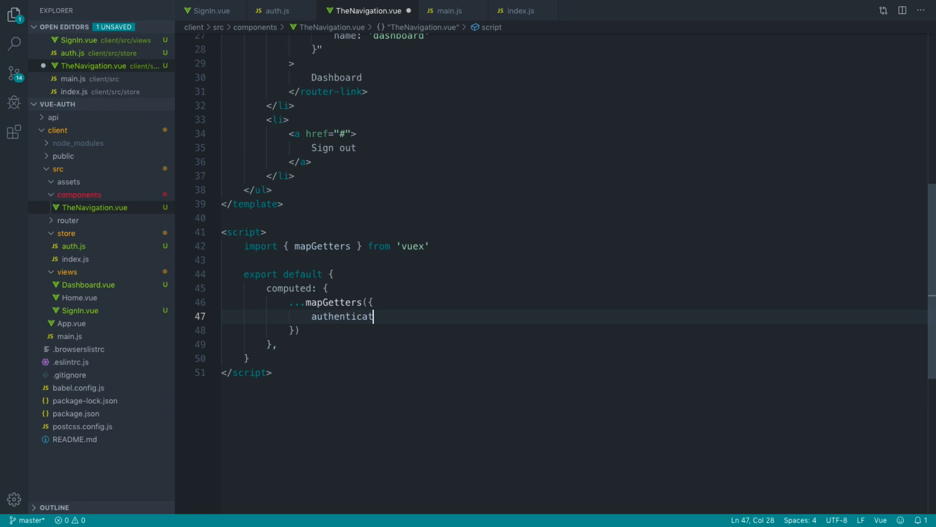
{"action": "type", "text": "ed: 'auth/'"}
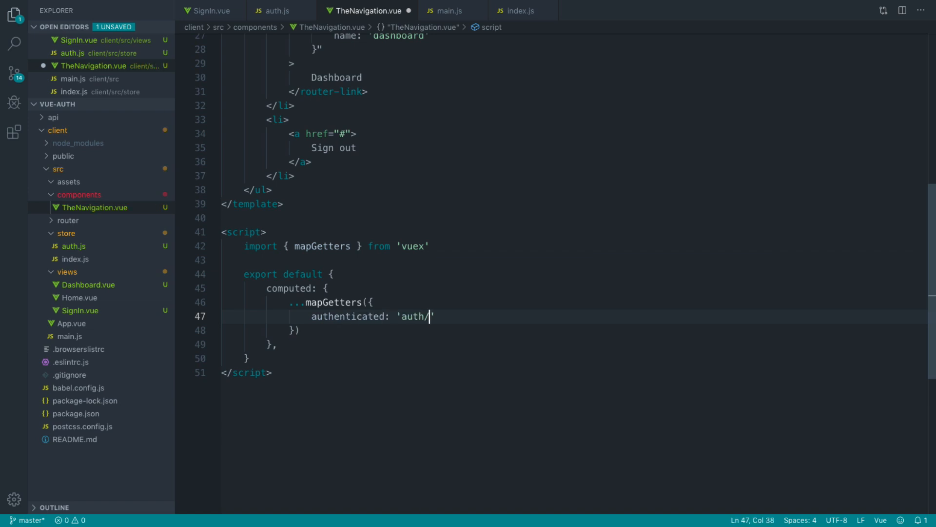
{"action": "type", "text": "authenticated"}
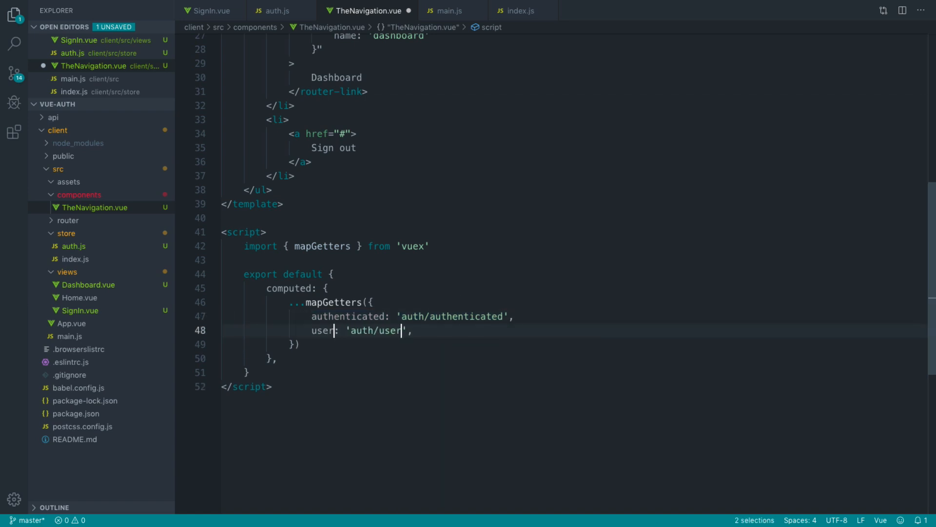
{"action": "key", "text": "ctrl+s"}
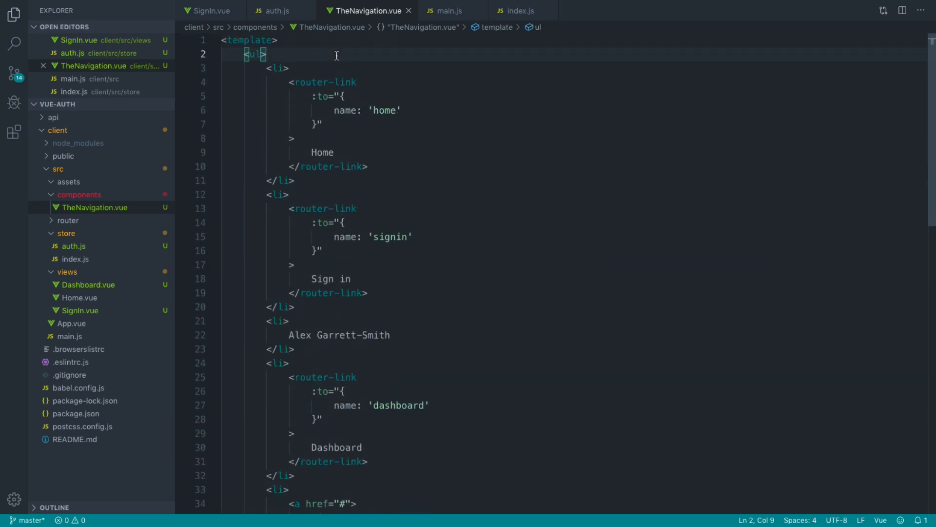
{"action": "type", "text": "{{}}"}
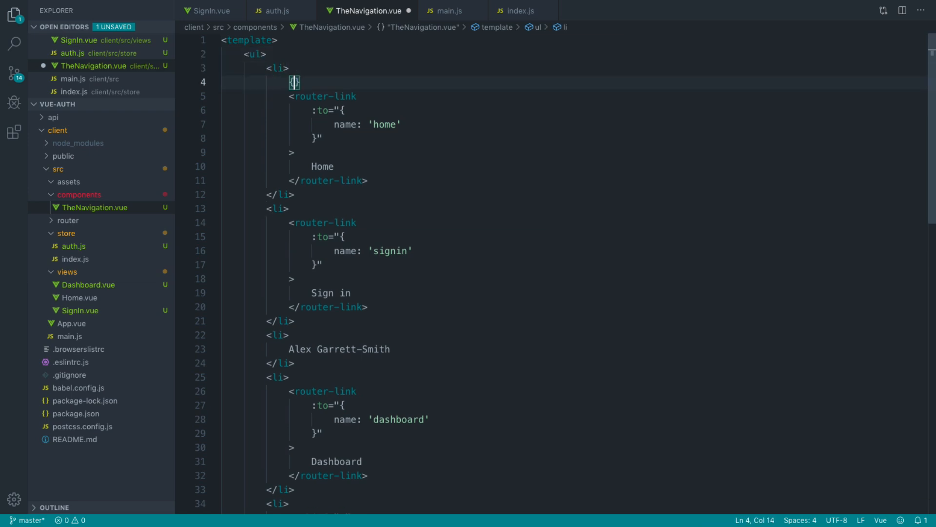
{"action": "type", "text": "auth"}
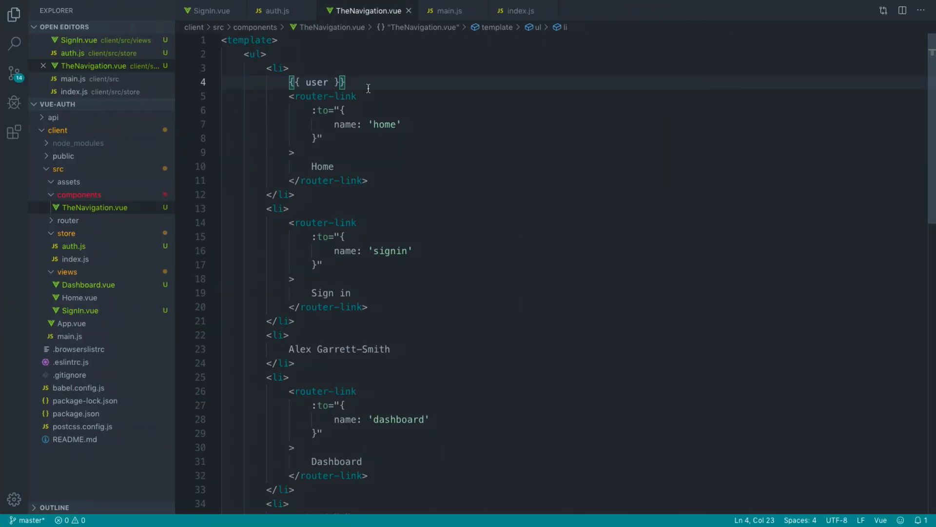
{"action": "key", "text": "Ctrl+Shift+K"}
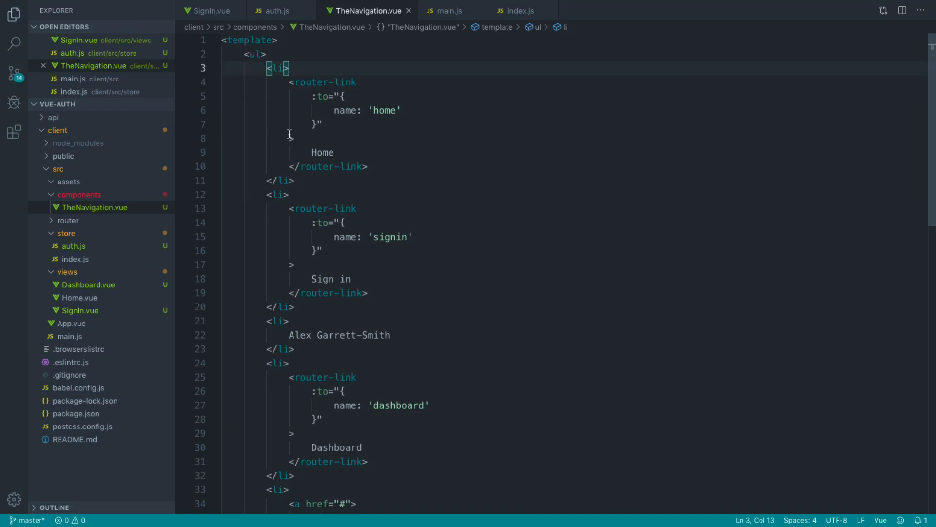
{"action": "scroll", "scroll_direction": "down", "scroll_amount": 3}
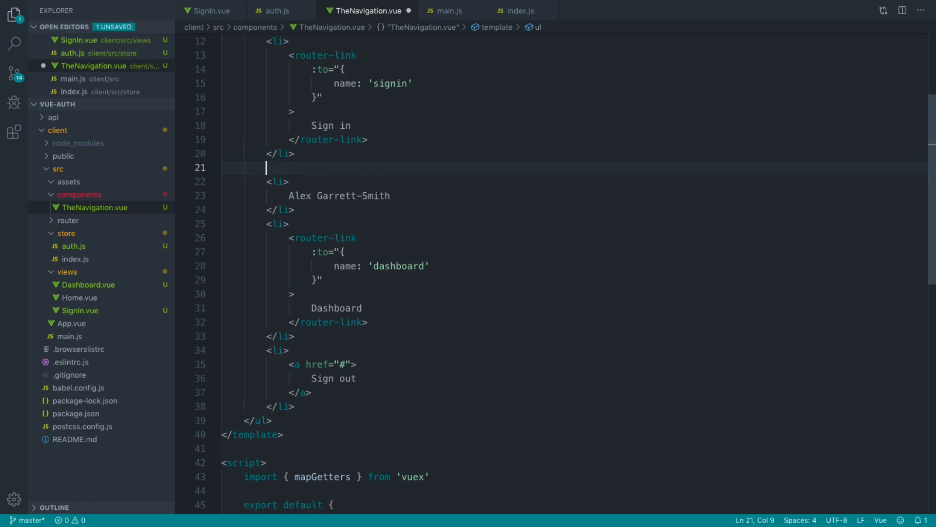
Step: Wrap the name, Dashboard and Sign out items in <template v-if="authenticated">
{"action": "type", "text": "<template>"}
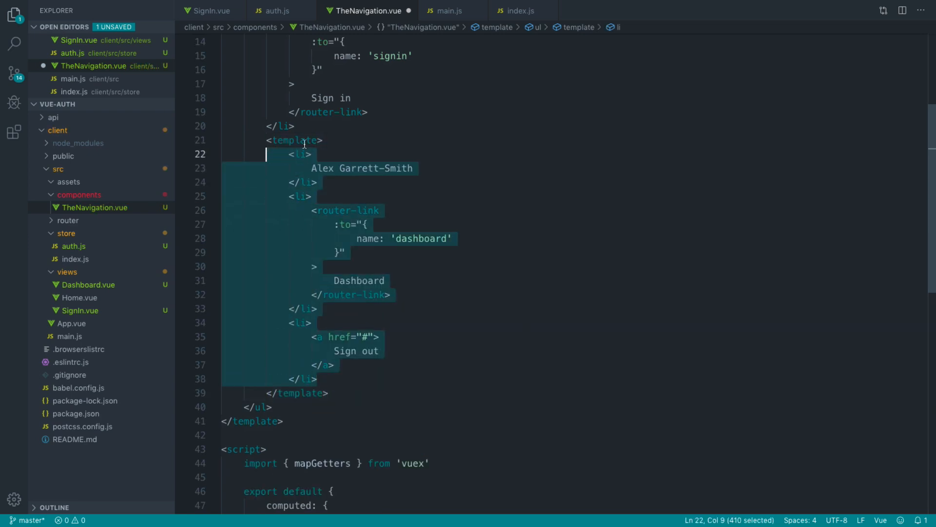
{"action": "type", "text": "v-if="}
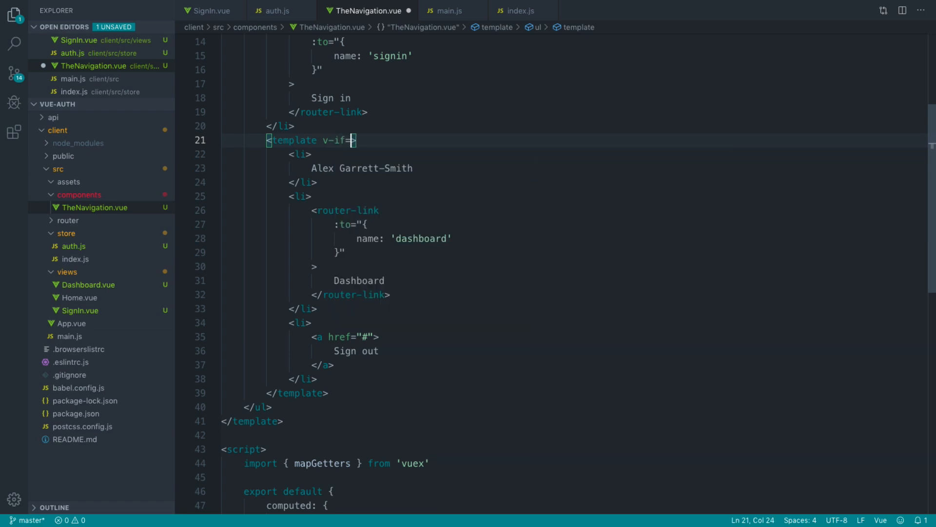
{"action": "type", "text": "authenticated\""}
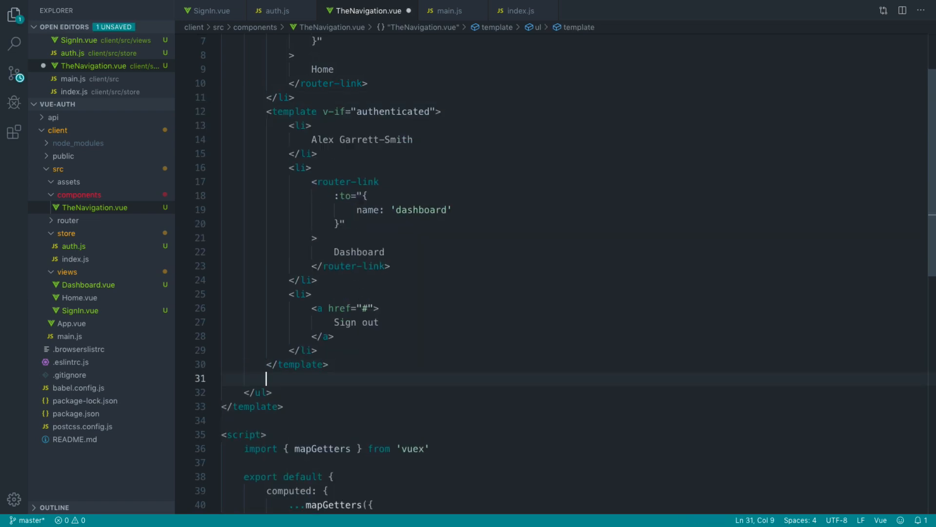
Step: Wrap the Sign in item in a <template v-else>
{"action": "type", "text": "<template"}
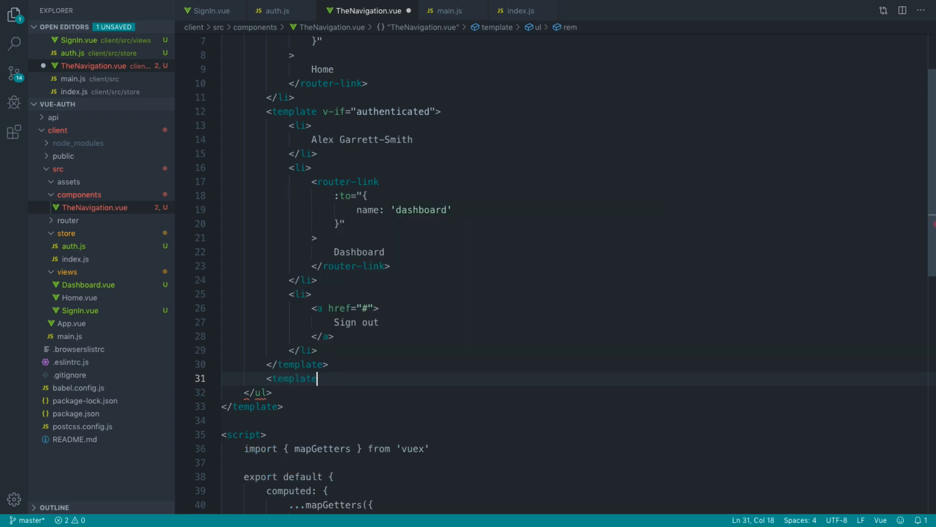
{"action": "key", "text": "Enter"}
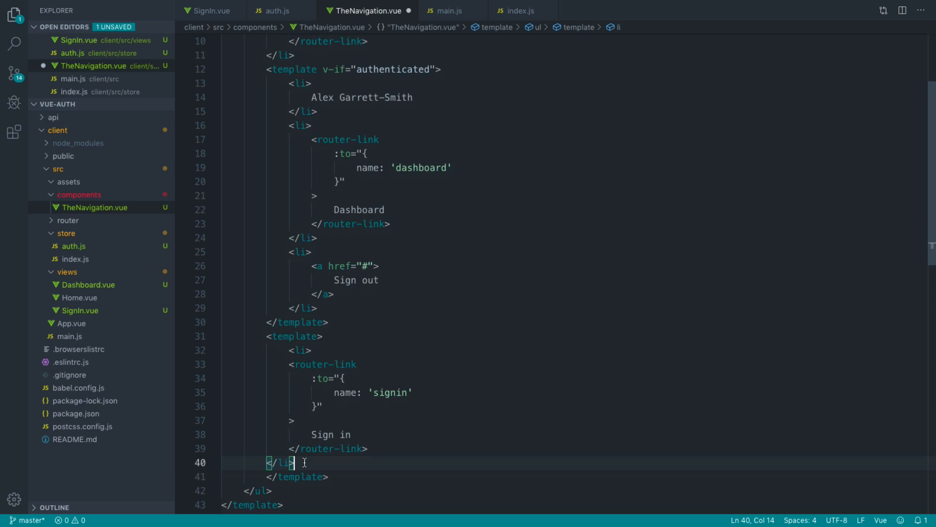
{"action": "type", "text": "v"}
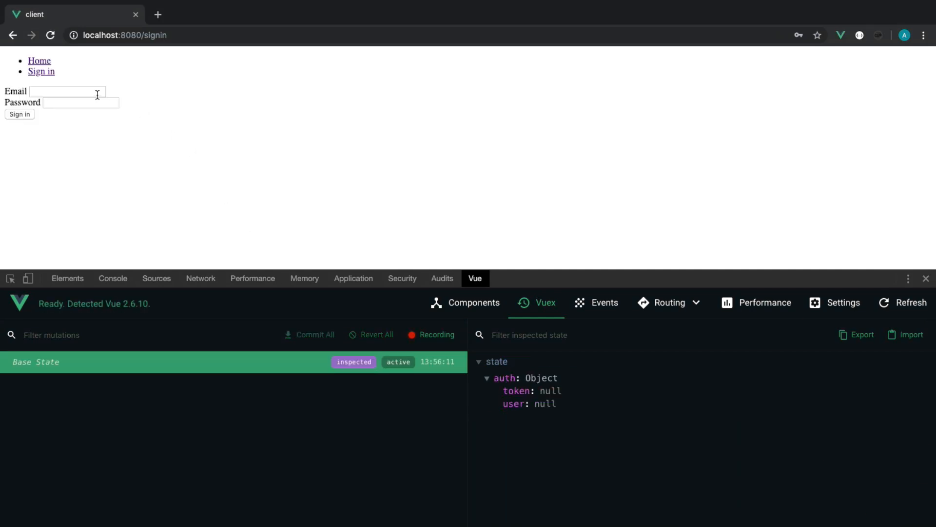
Step: Sign in again in Chrome to confirm the authenticated links appear
{"action": "type", "text": "••"}
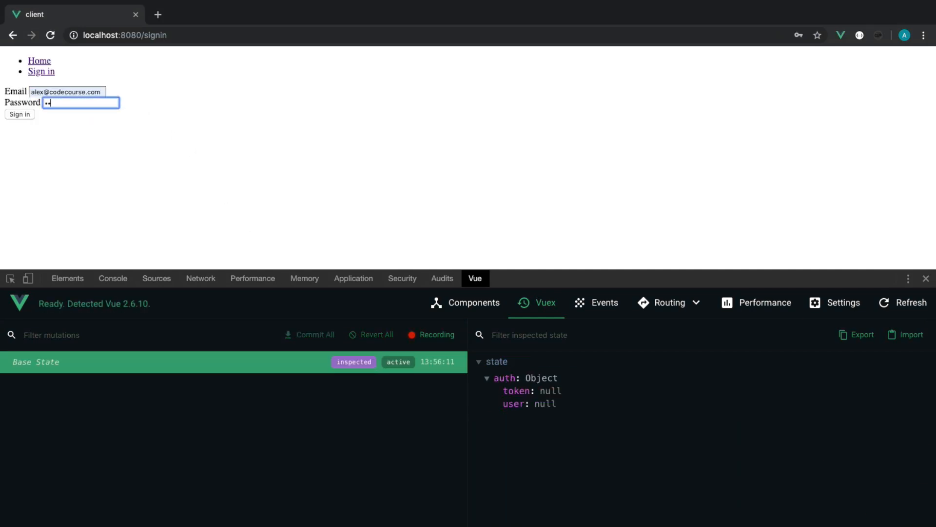
{"action": "left_click", "coordinate": [20, 114]}
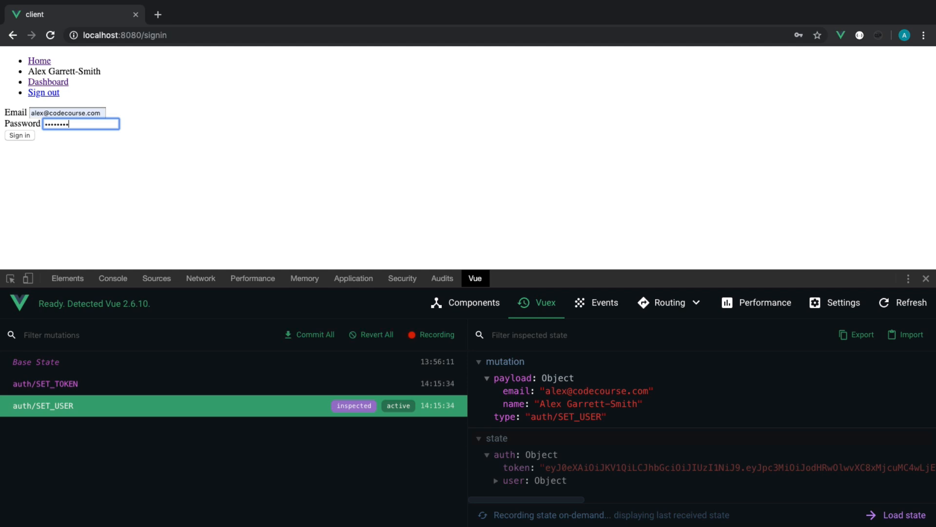
{"action": "left_click", "coordinate": [48, 82]}
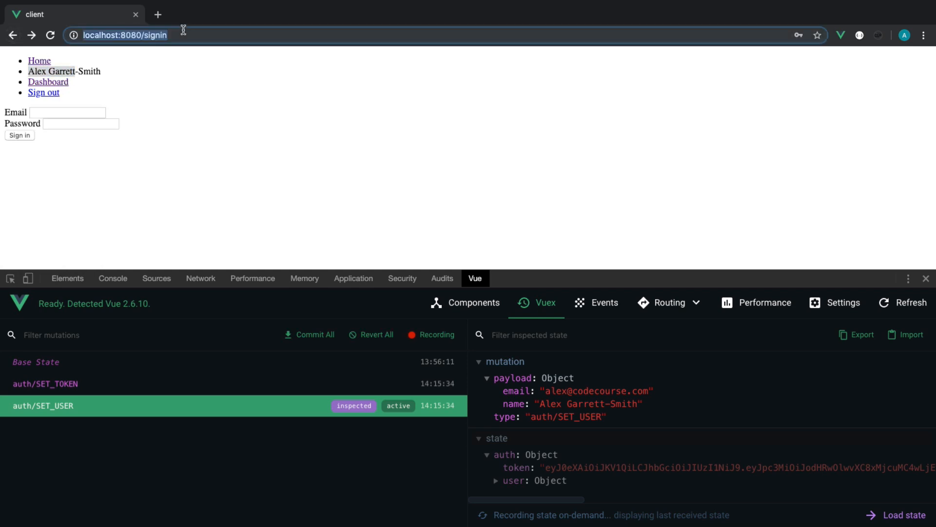
{"action": "left_click", "coordinate": [677, 11]}
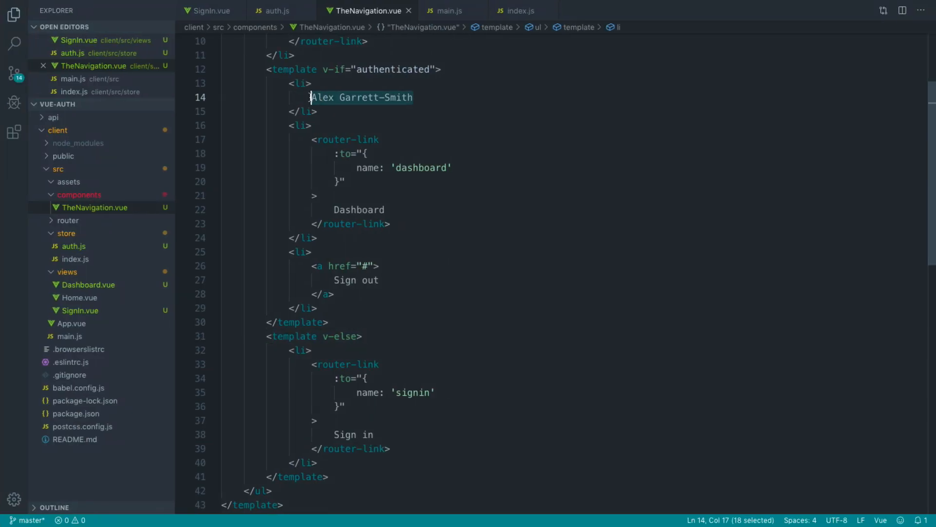
Step: Render {{ user.name }} in the navigation for authenticated users
{"action": "type", "text": "{{ }}"}
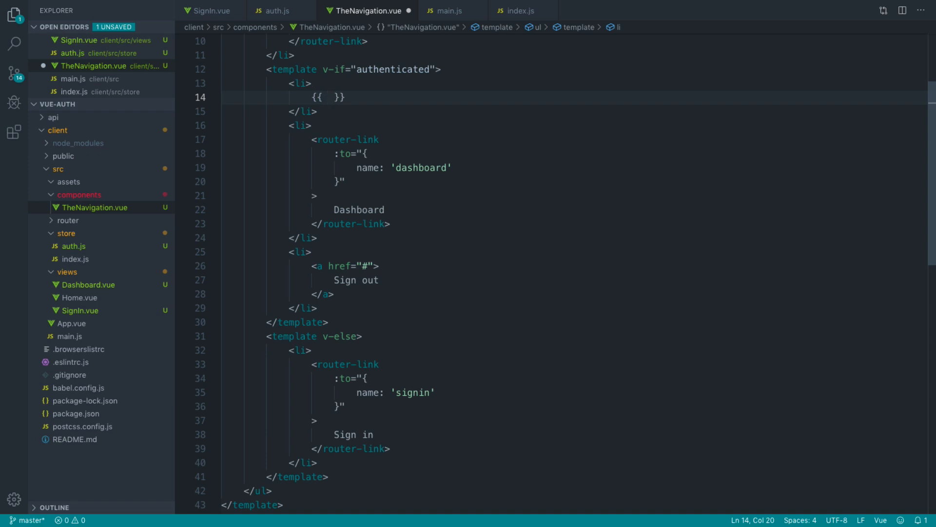
{"action": "type", "text": "user.name"}
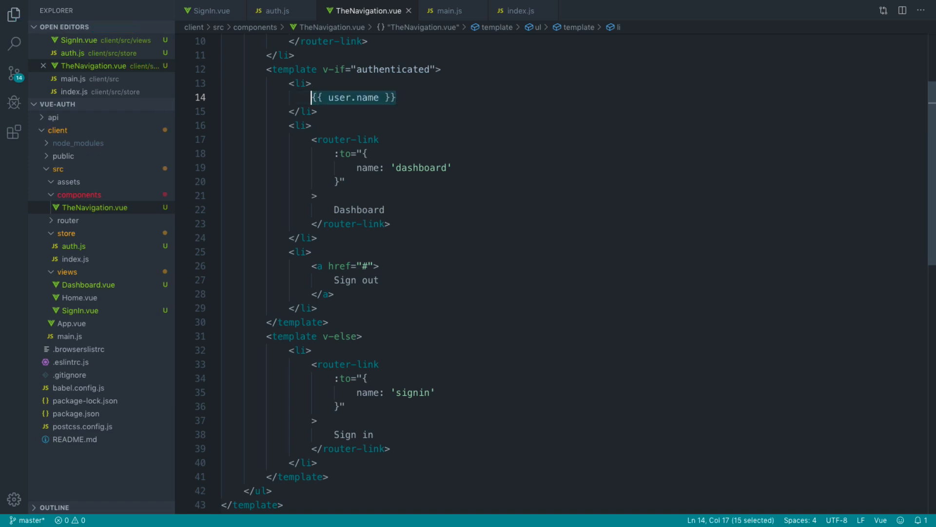
{"action": "type", "text": "{{ user.name }}"}
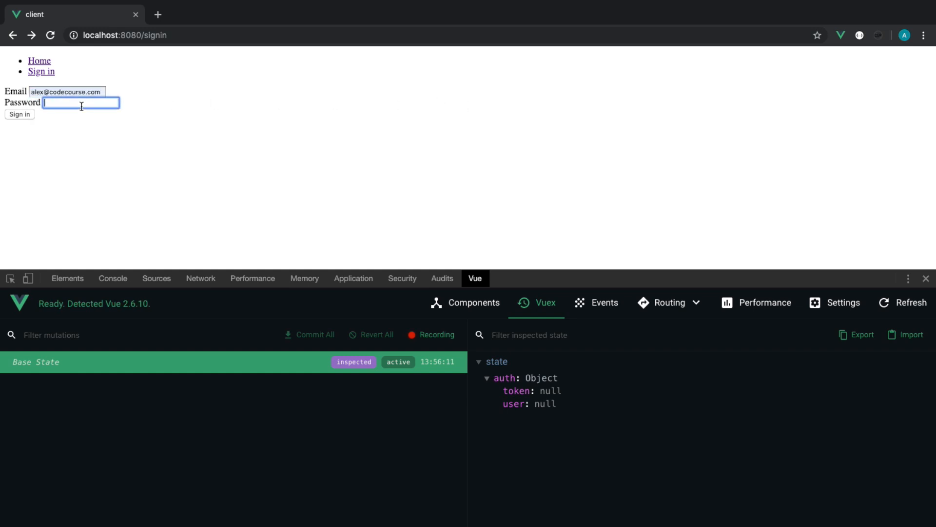
Step: Sign in again in Chrome, follow the Dashboard link, and return to the code
{"action": "type", "text": "password"}
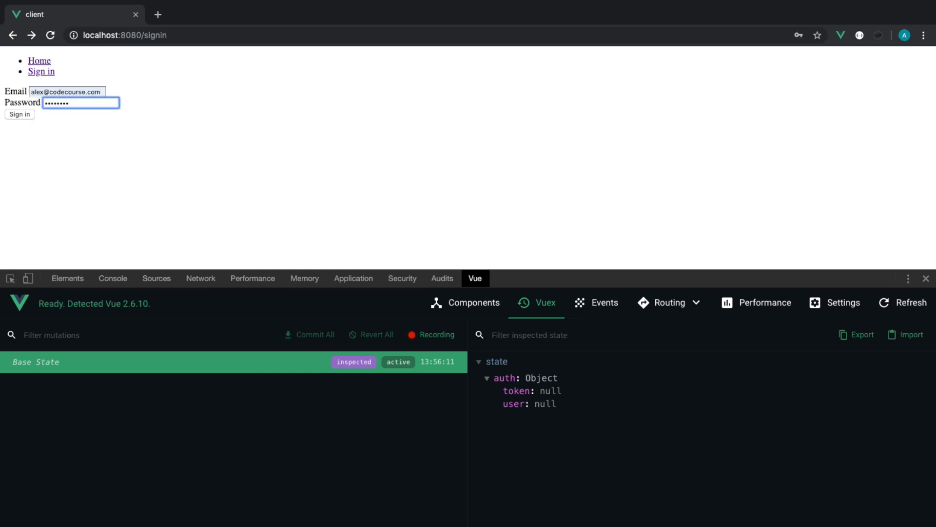
{"action": "left_click", "coordinate": [19, 115]}
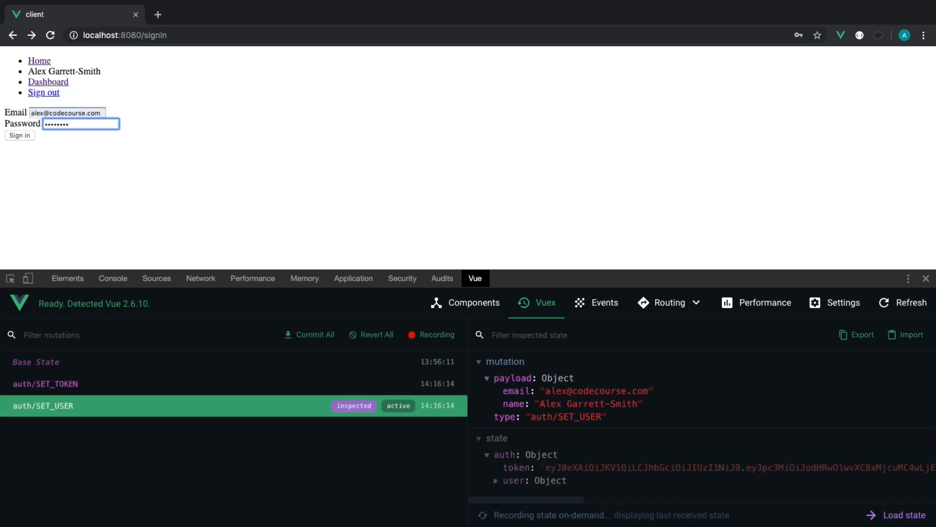
{"action": "mouse_move", "coordinate": [592, 454]}
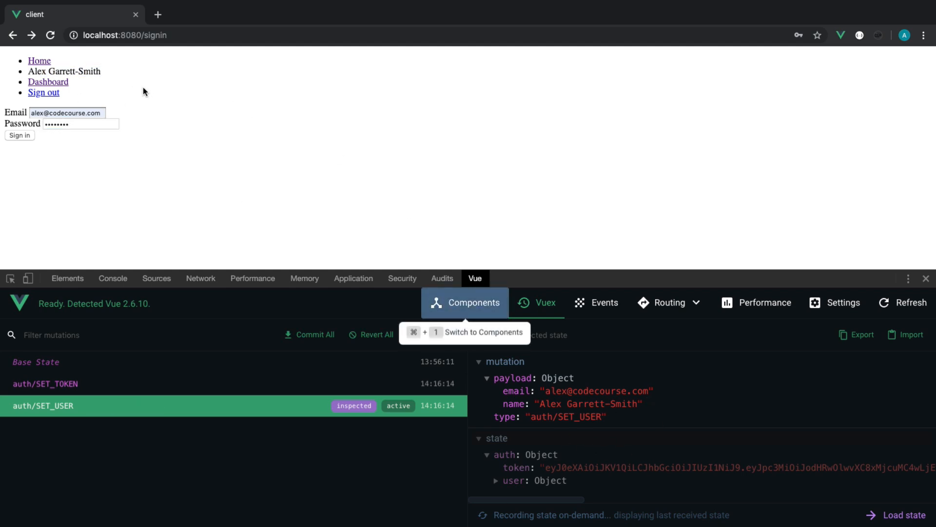
{"action": "mouse_move", "coordinate": [210, 124]}
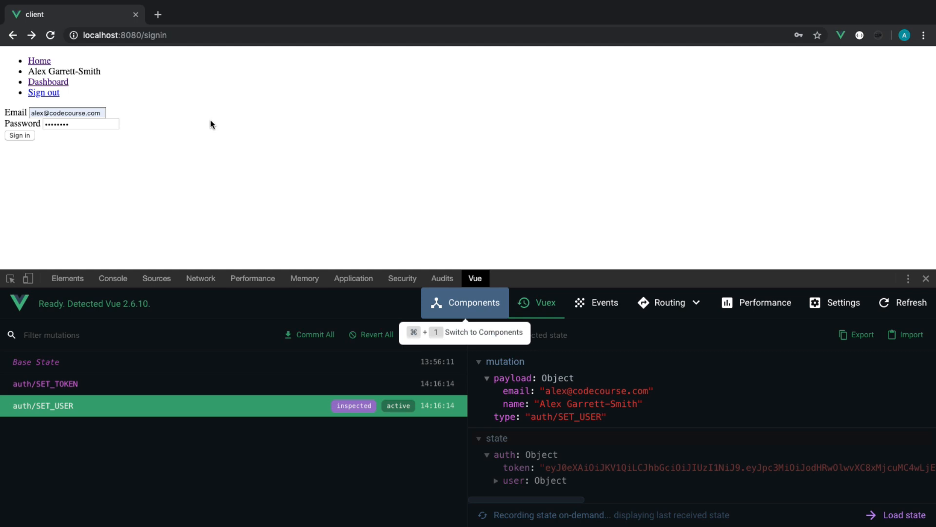
{"action": "mouse_move", "coordinate": [6, 115]}
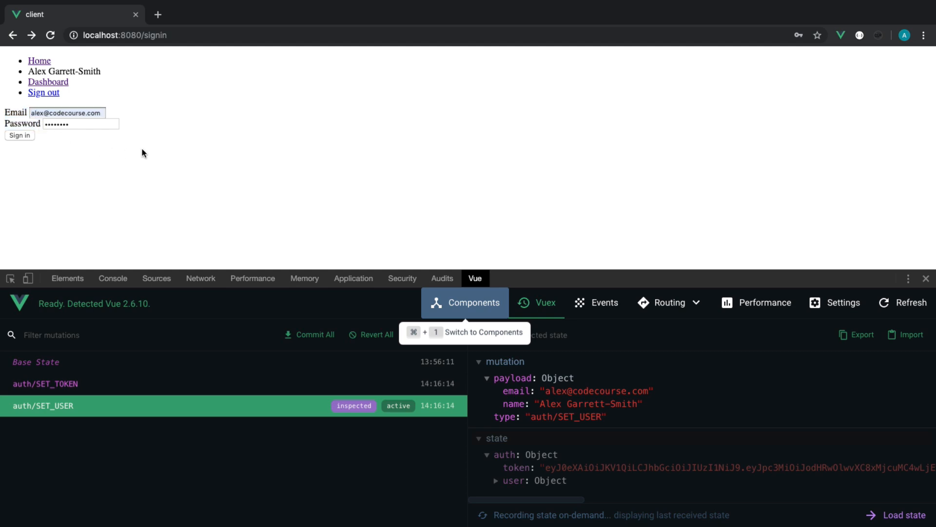
{"action": "left_click", "coordinate": [48, 82]}
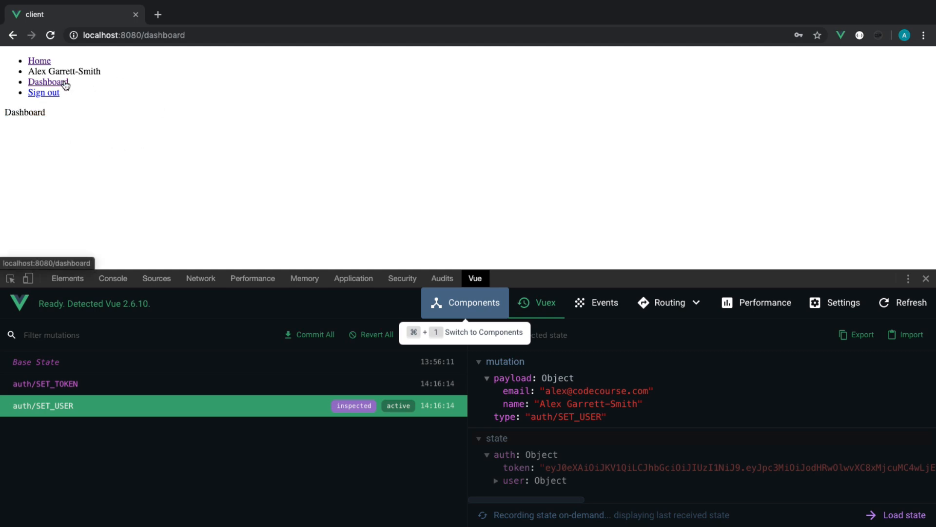
{"action": "left_click", "coordinate": [43, 91]}
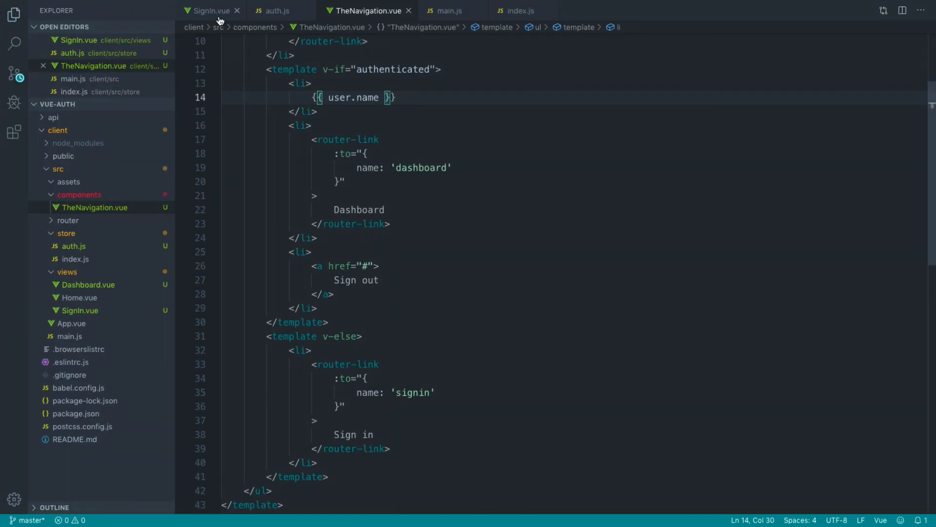
Step: Make the signIn action in auth.js return the dispatch('attempt') call
{"action": "left_click", "coordinate": [210, 11]}
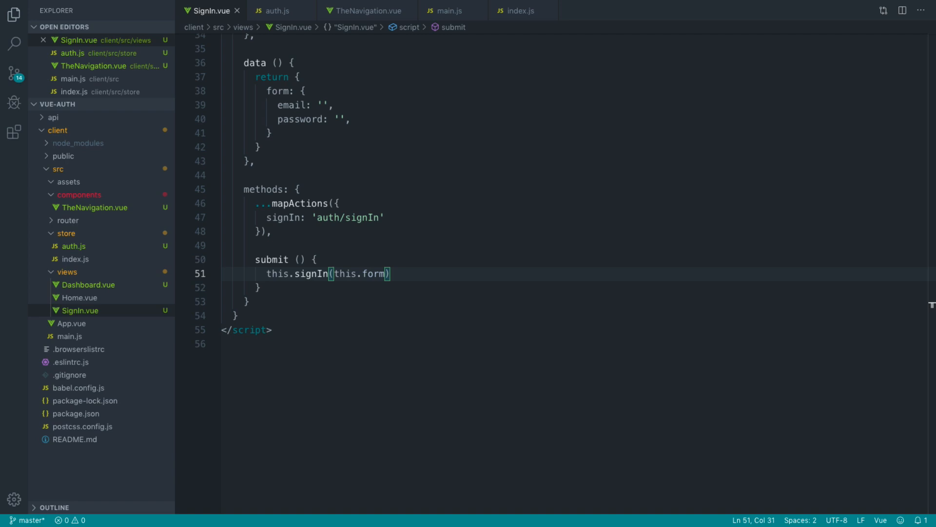
{"action": "mouse_move", "coordinate": [335, 15]}
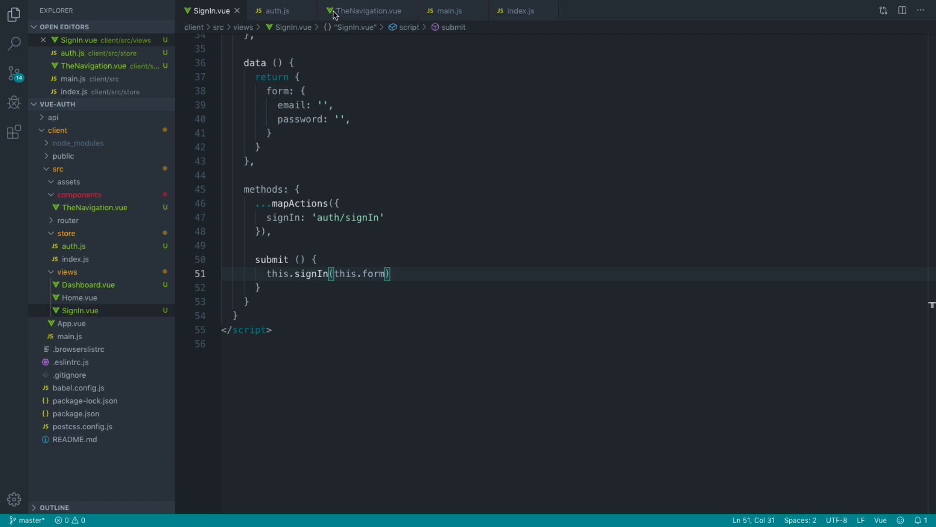
{"action": "left_click", "coordinate": [275, 11]}
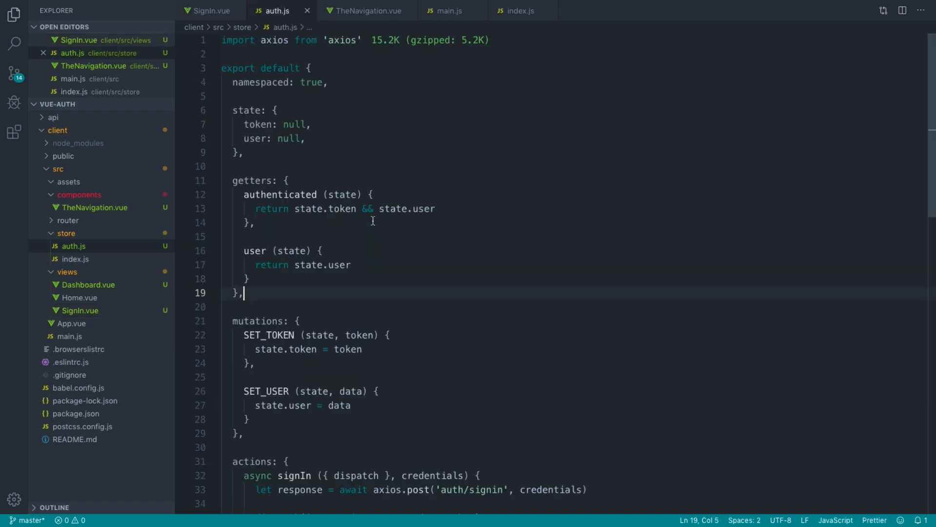
{"action": "scroll", "scroll_direction": "down", "scroll_amount": 3}
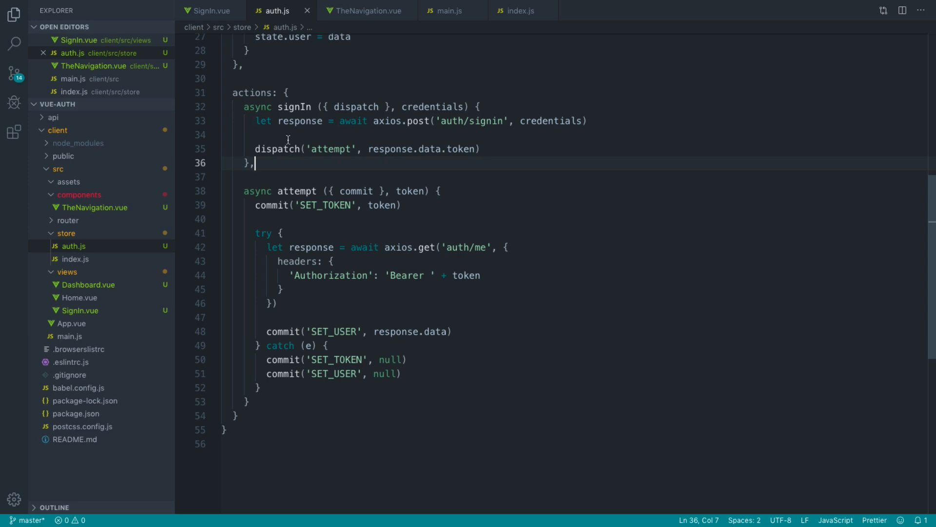
{"action": "mouse_move", "coordinate": [278, 148]}
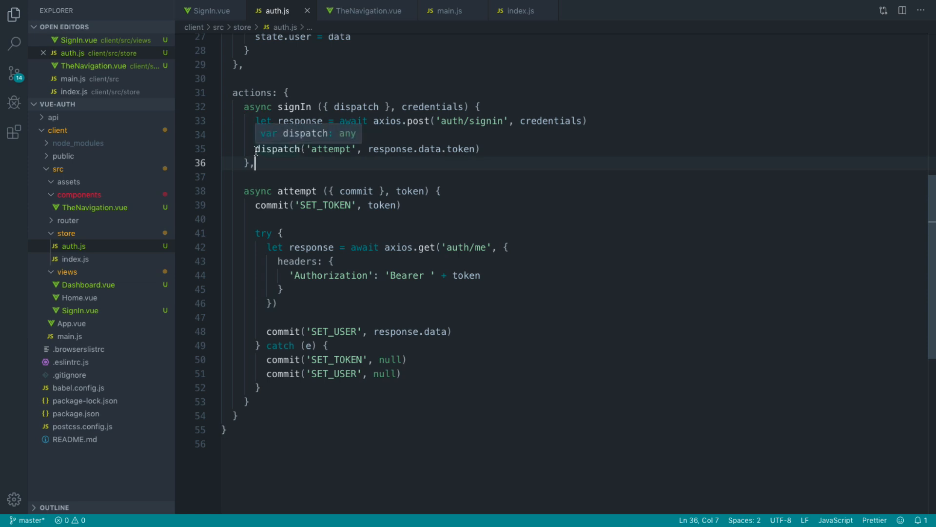
{"action": "type", "text": "return"}
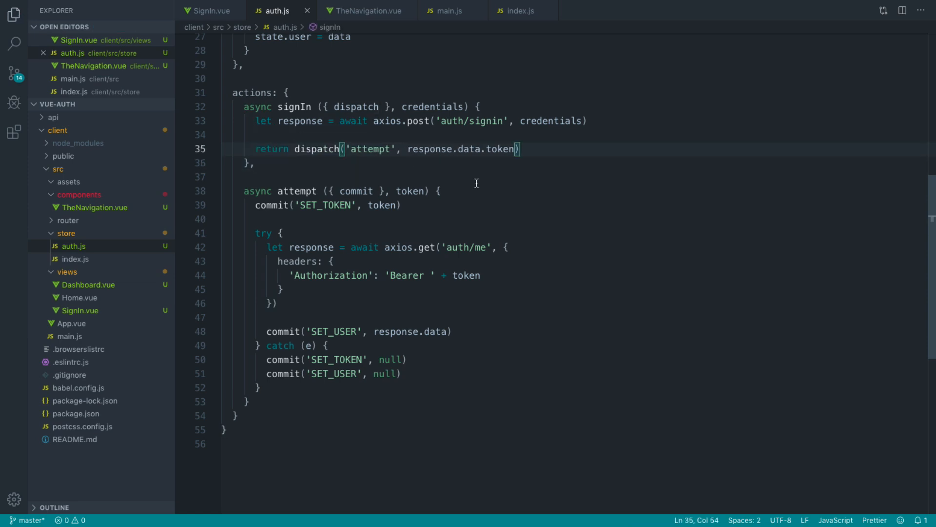
{"action": "left_click", "coordinate": [253, 163]}
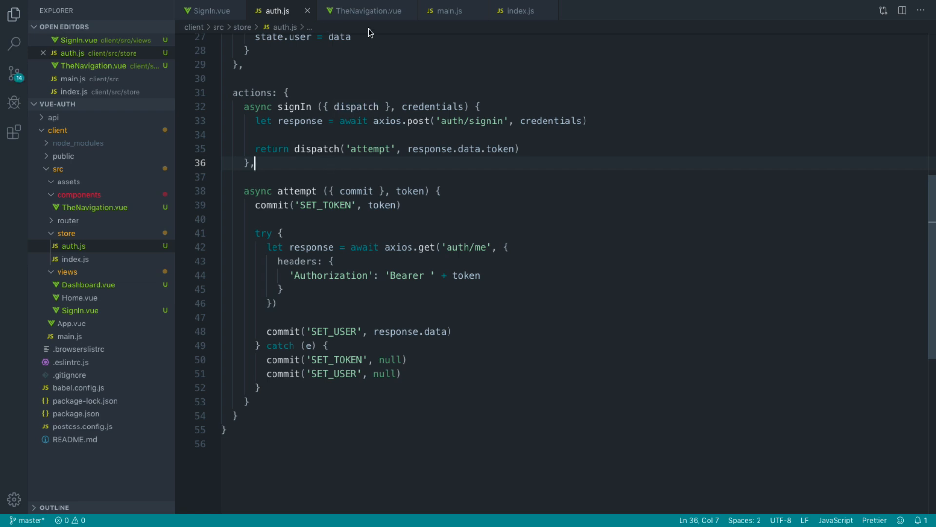
Step: Chain .then on signIn to this.$router.replace({ name: 'dashboard' }) and test the redirect
{"action": "left_click", "coordinate": [211, 11]}
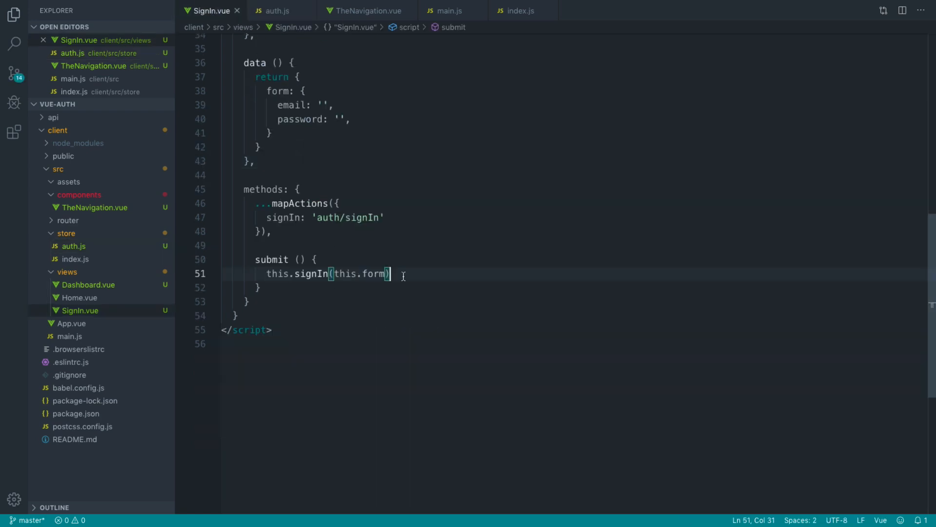
{"action": "type", "text": ".then()"}
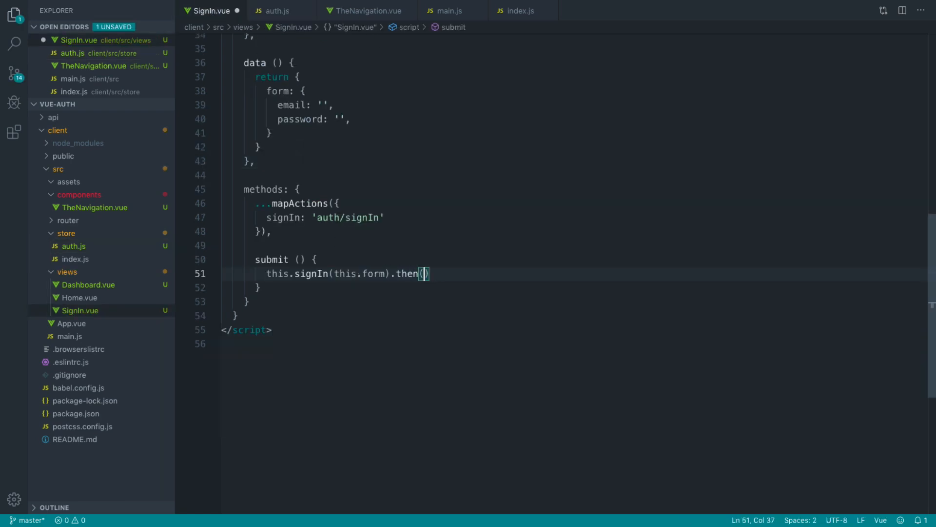
{"action": "type", "text": "() => {})"}
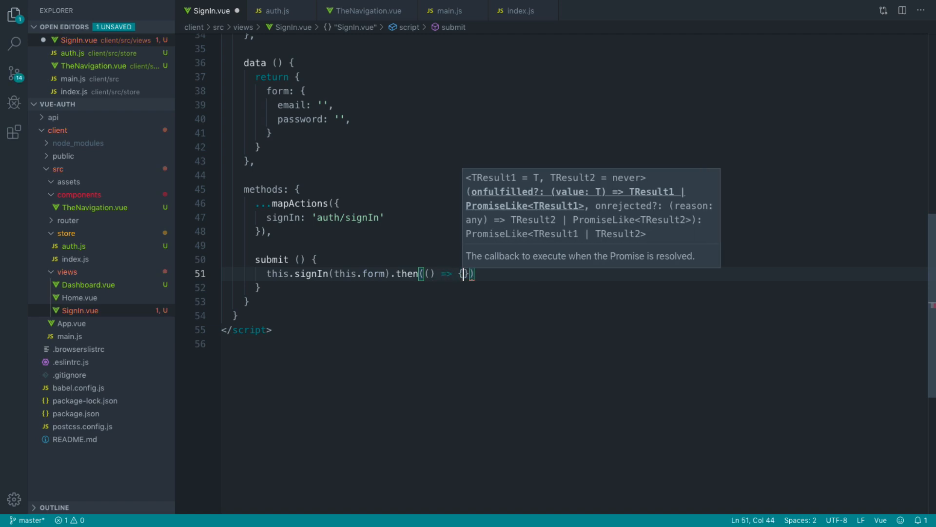
{"action": "type", "text": "th"}
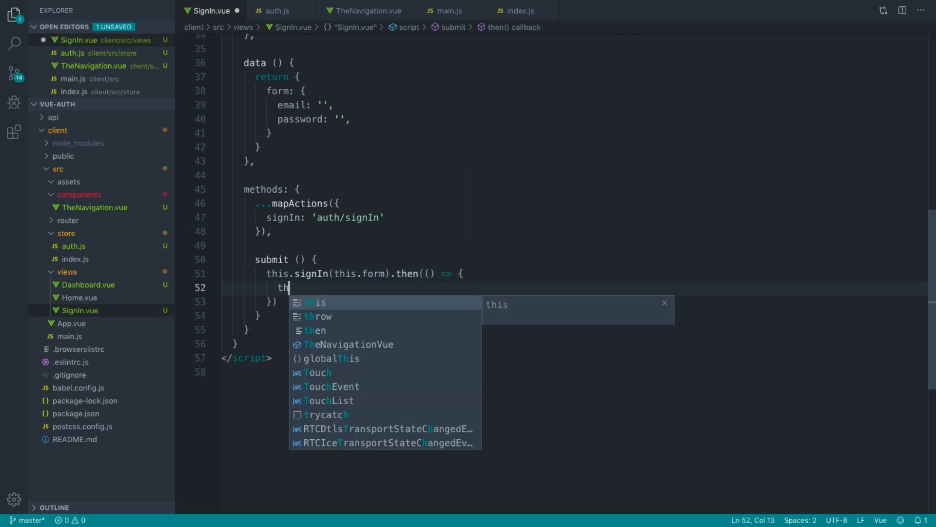
{"action": "type", "text": "is.$router.replace({"}
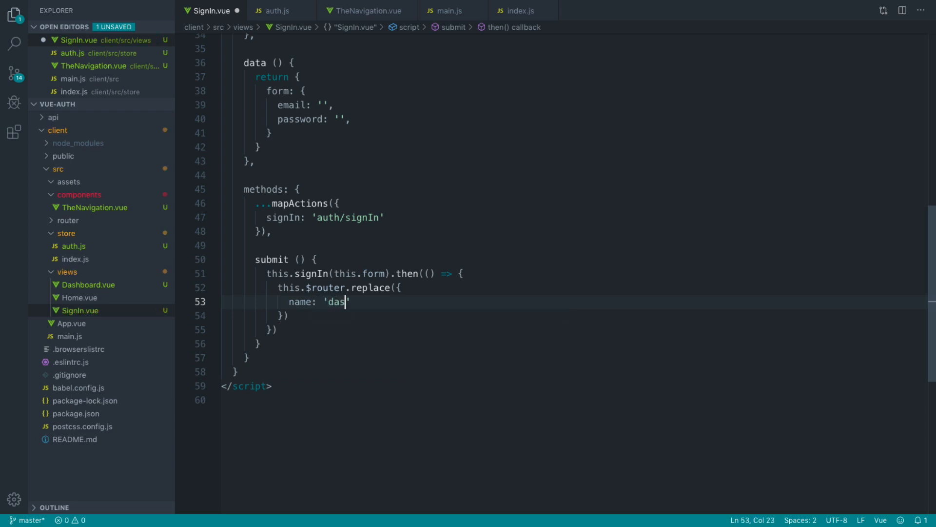
{"action": "type", "text": "hboard'"}
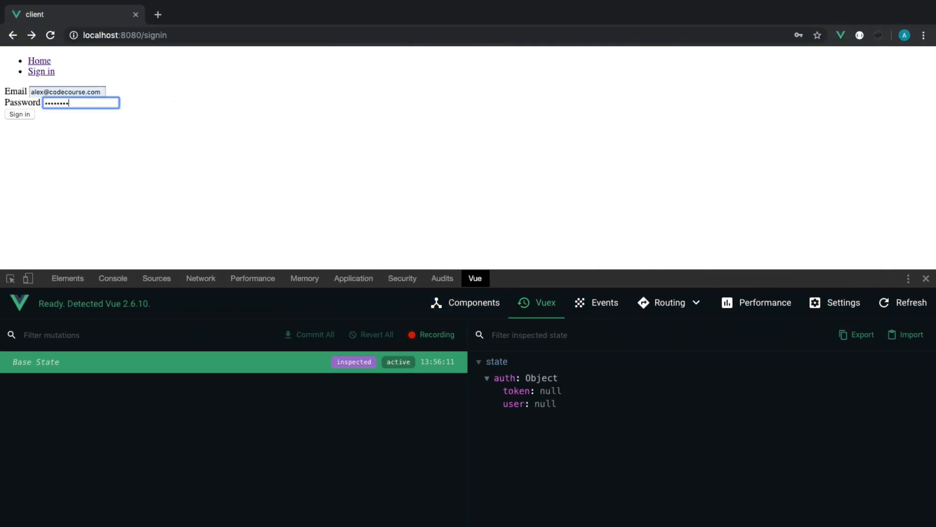
{"action": "left_click", "coordinate": [20, 114]}
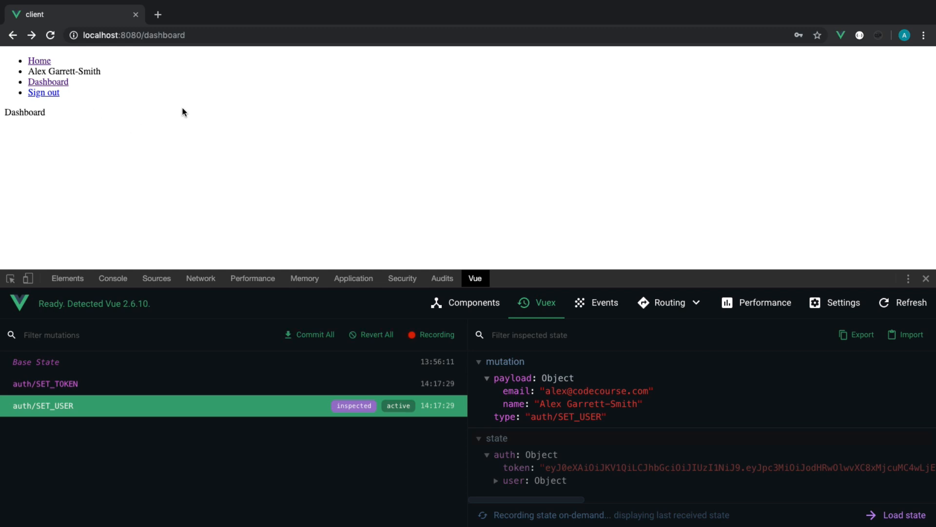
{"action": "mouse_move", "coordinate": [219, 137]}
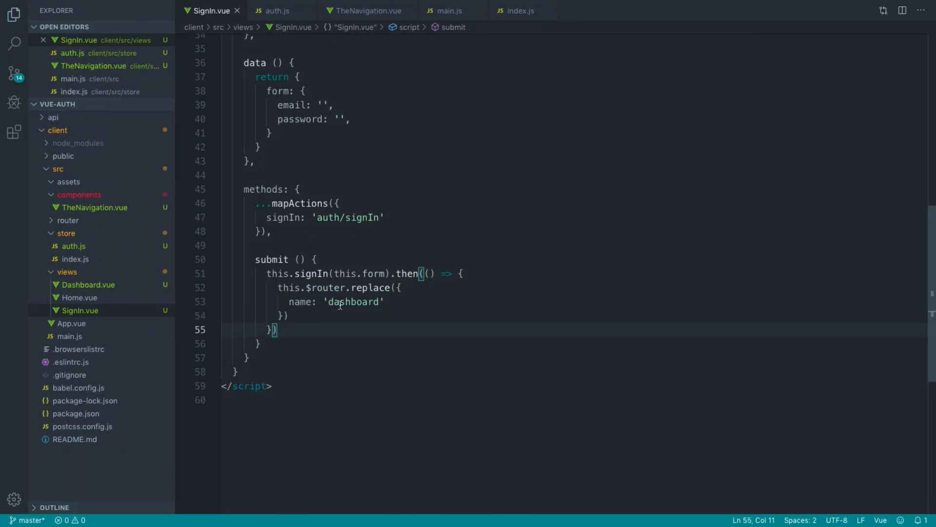
Step: Append a .catch arrow callback that logs after the dashboard redirect
{"action": "type", "text": ".catch"}
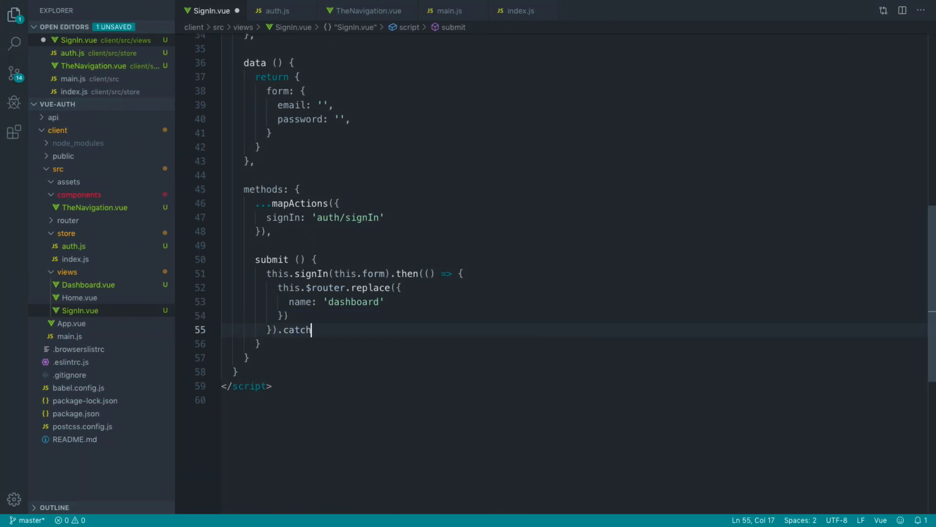
{"action": "type", "text": "(() =>"}
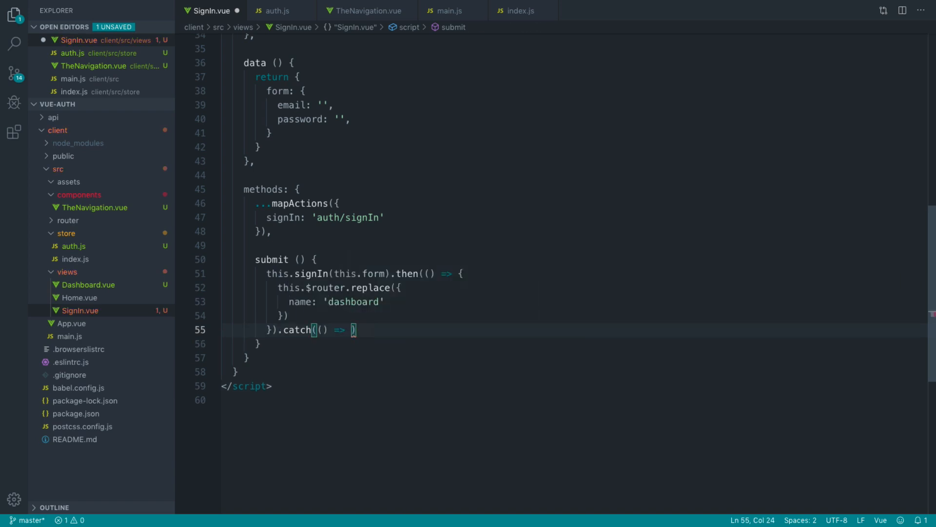
{"action": "type", "text": "log"}
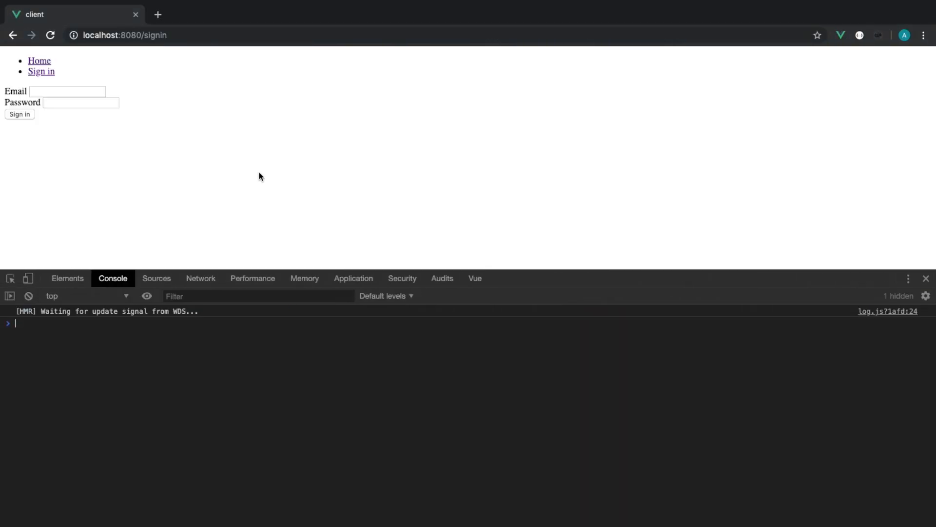
Step: Sign in with the saved account email so the app lands on the dashboard with the user's name shown
{"action": "left_click", "coordinate": [68, 92]}
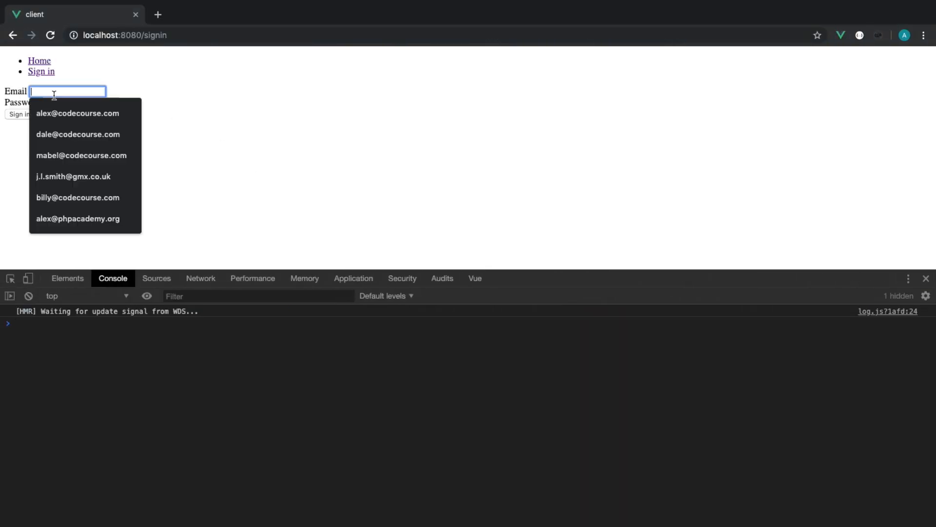
{"action": "left_click", "coordinate": [77, 113]}
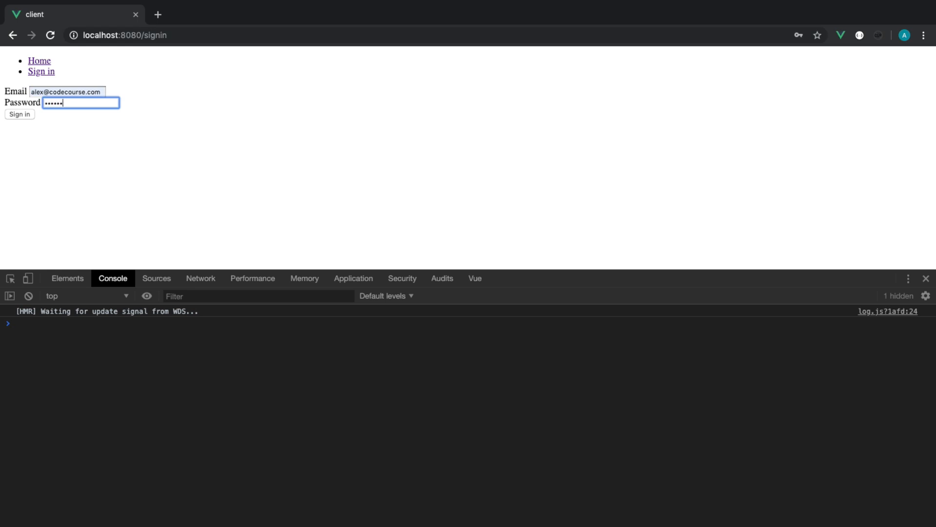
{"action": "left_click", "coordinate": [19, 114]}
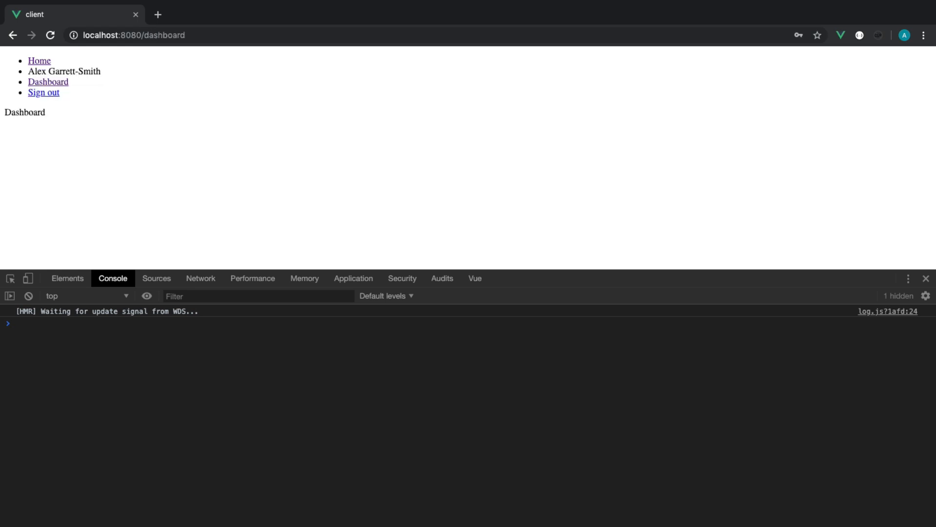